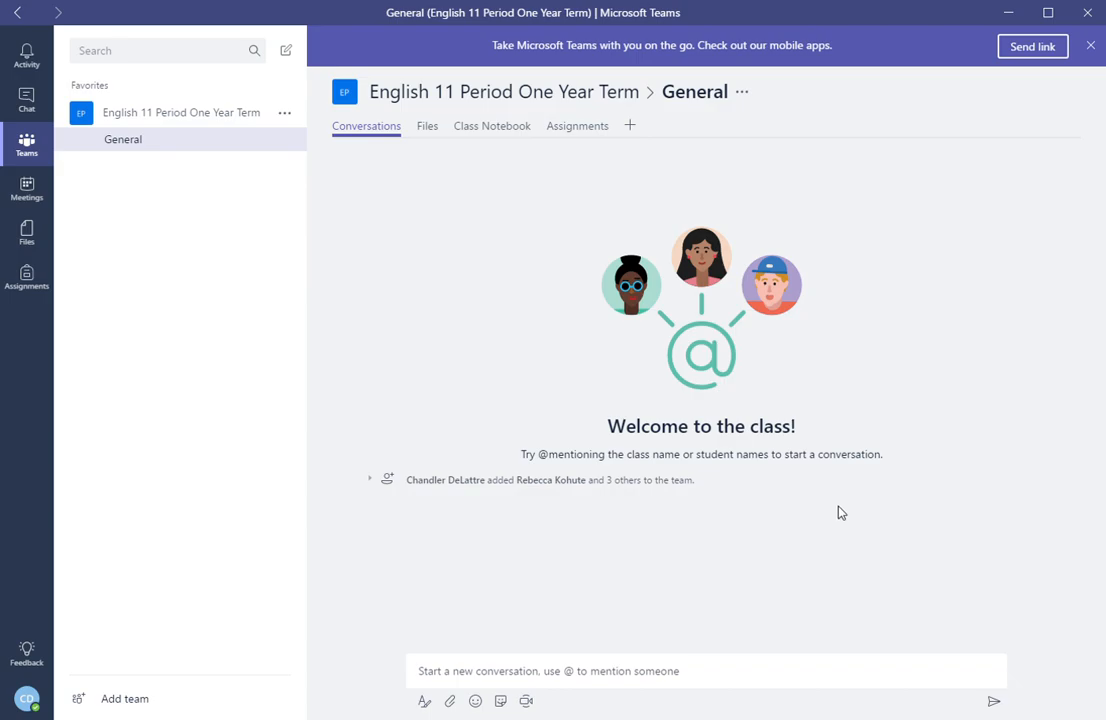
mouse_move(330, 332)
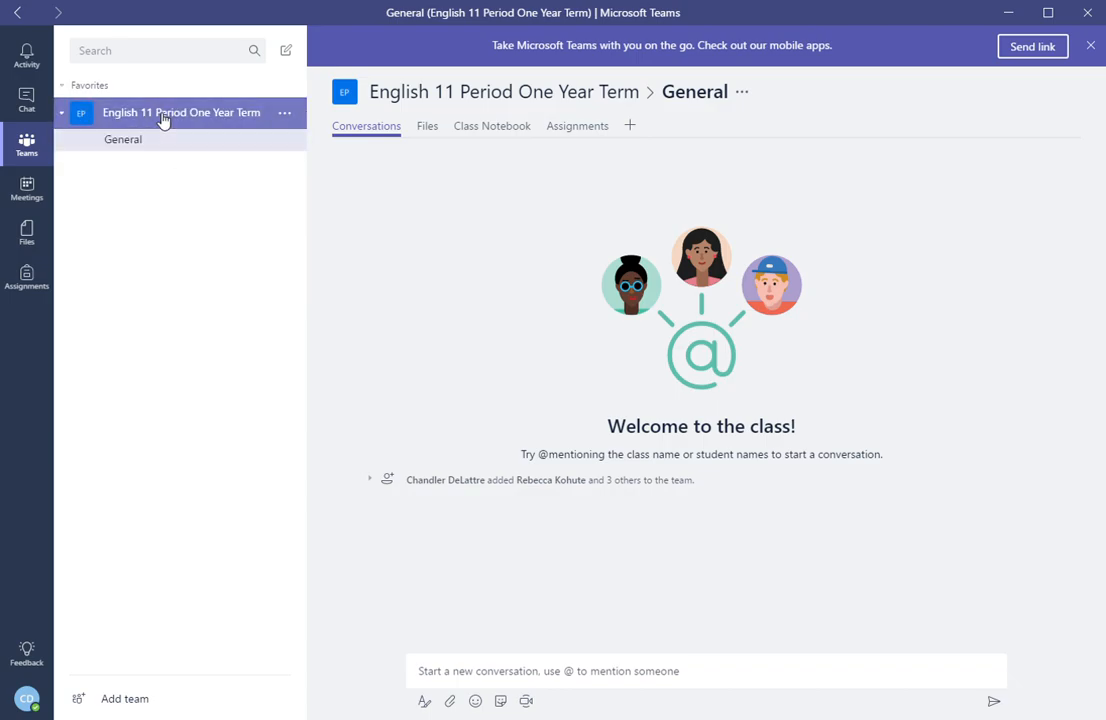
Step: Collapse the class team's channel list and switch to the class's Assignments view
click(180, 112)
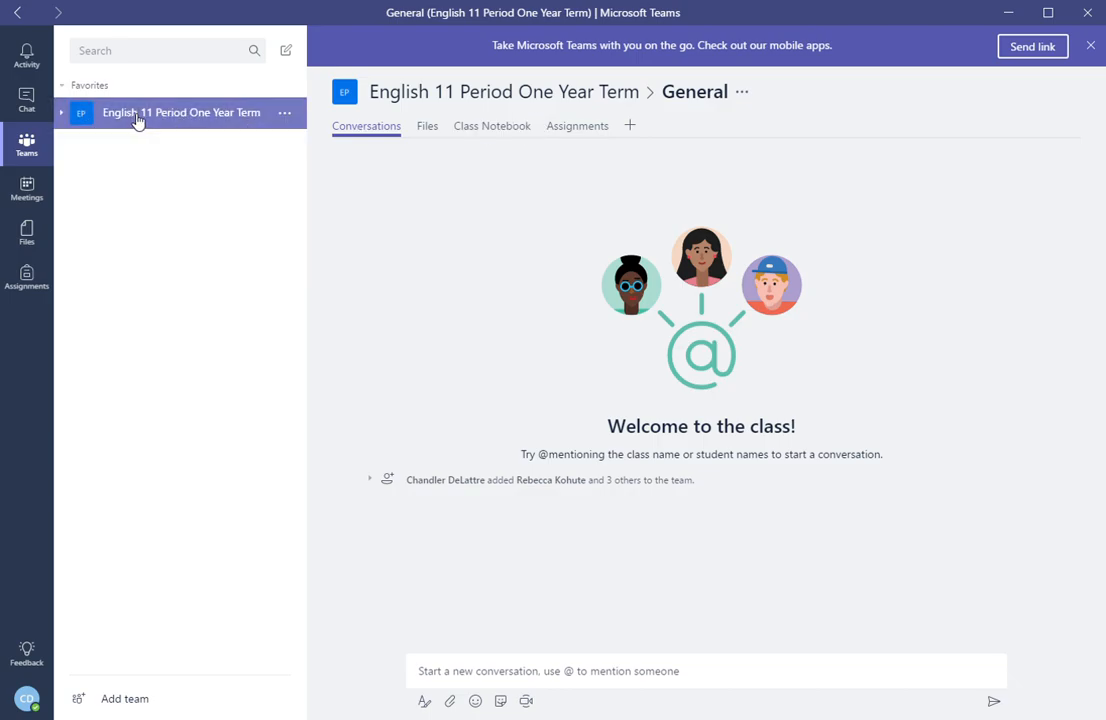
click(578, 124)
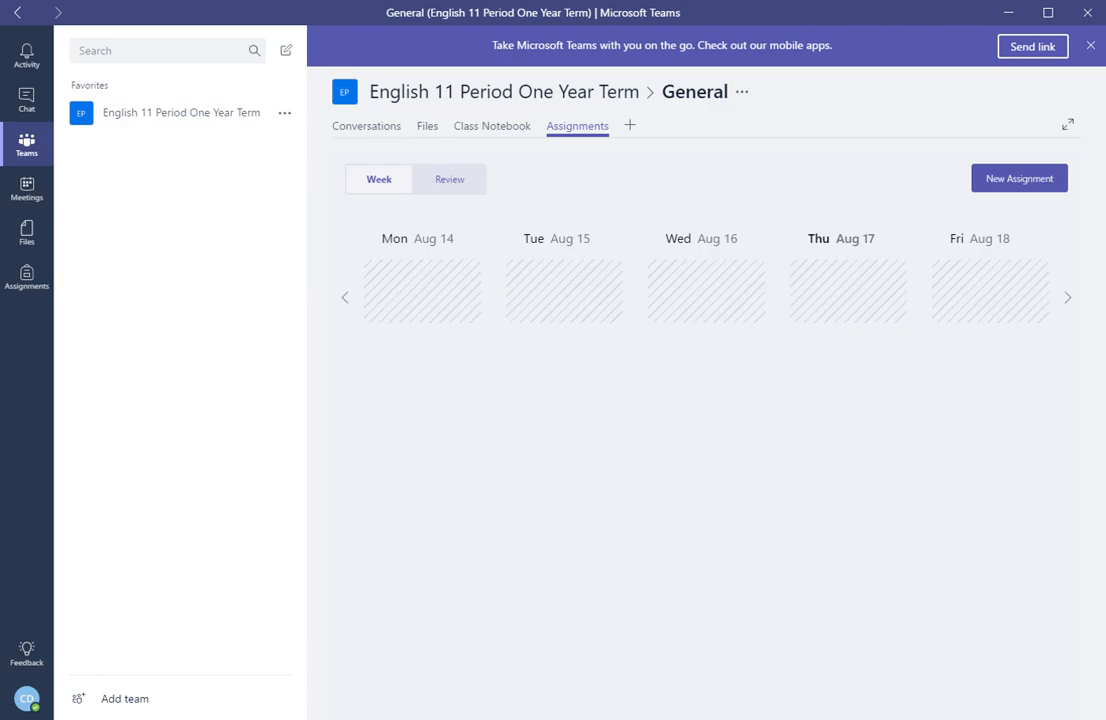
Step: Advance the assignments calendar two weeks to the week starting Thursday, August 24
click(1068, 296)
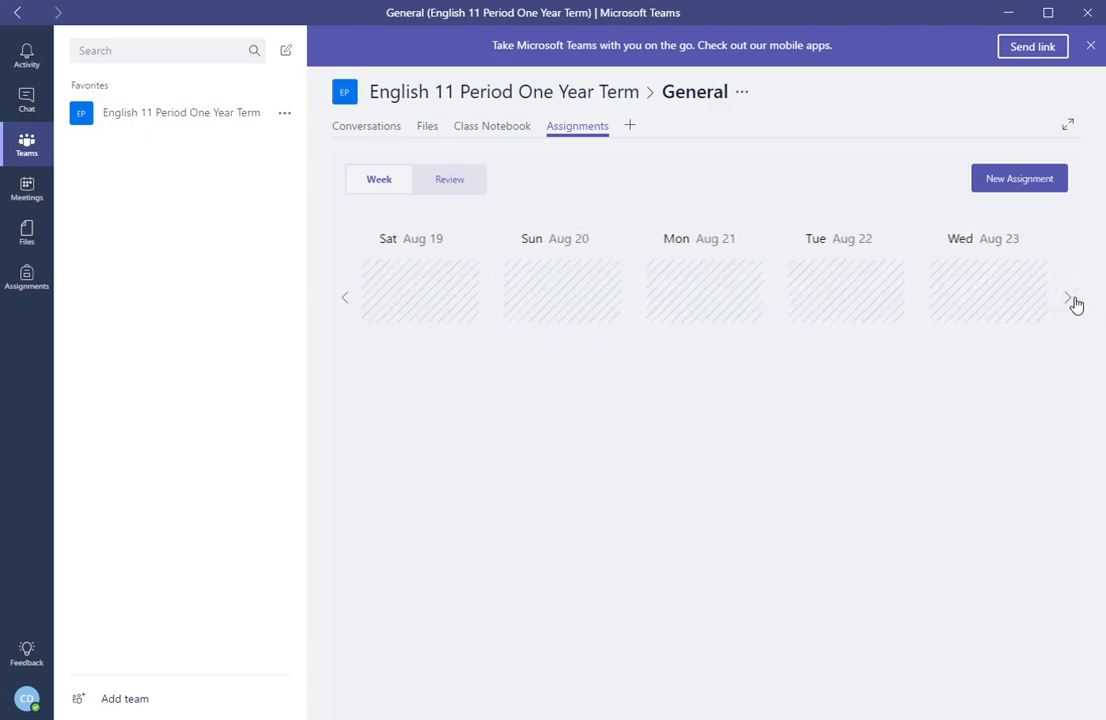
click(1068, 298)
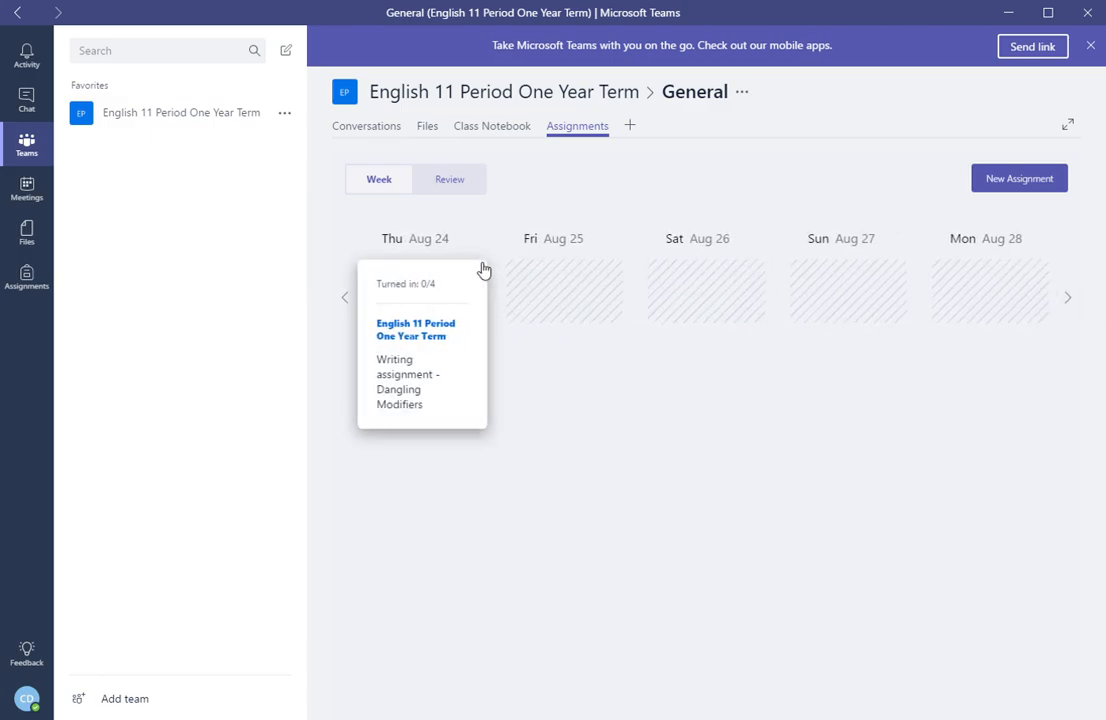
mouse_move(416, 388)
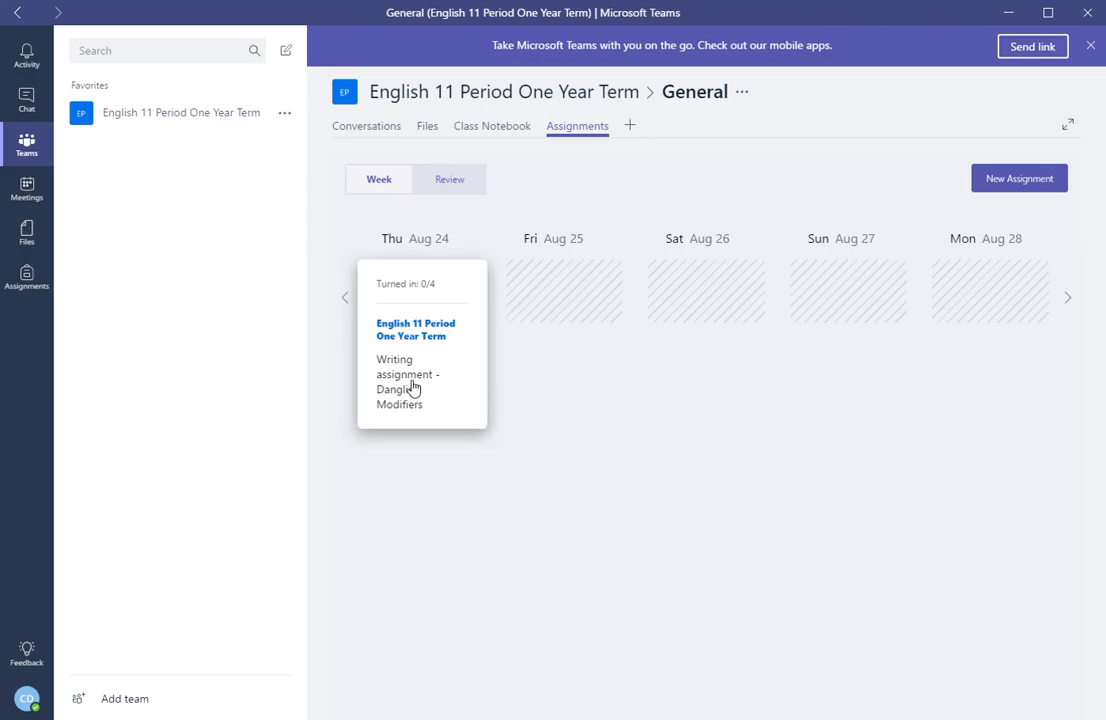
mouse_move(420, 360)
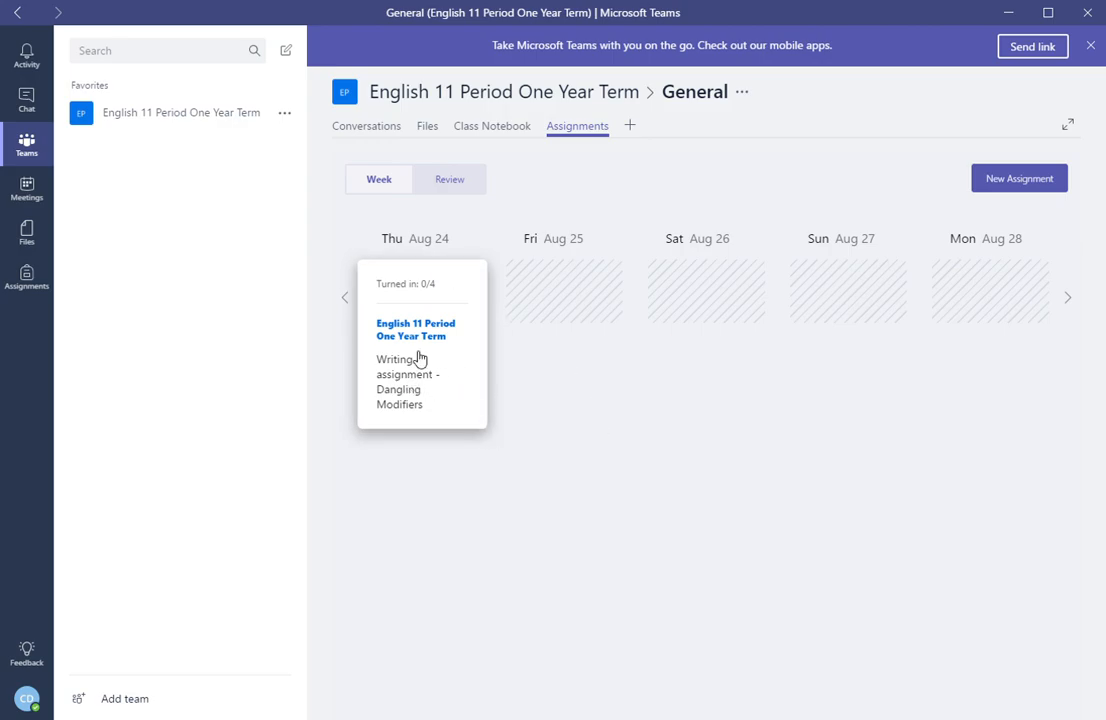
mouse_move(584, 400)
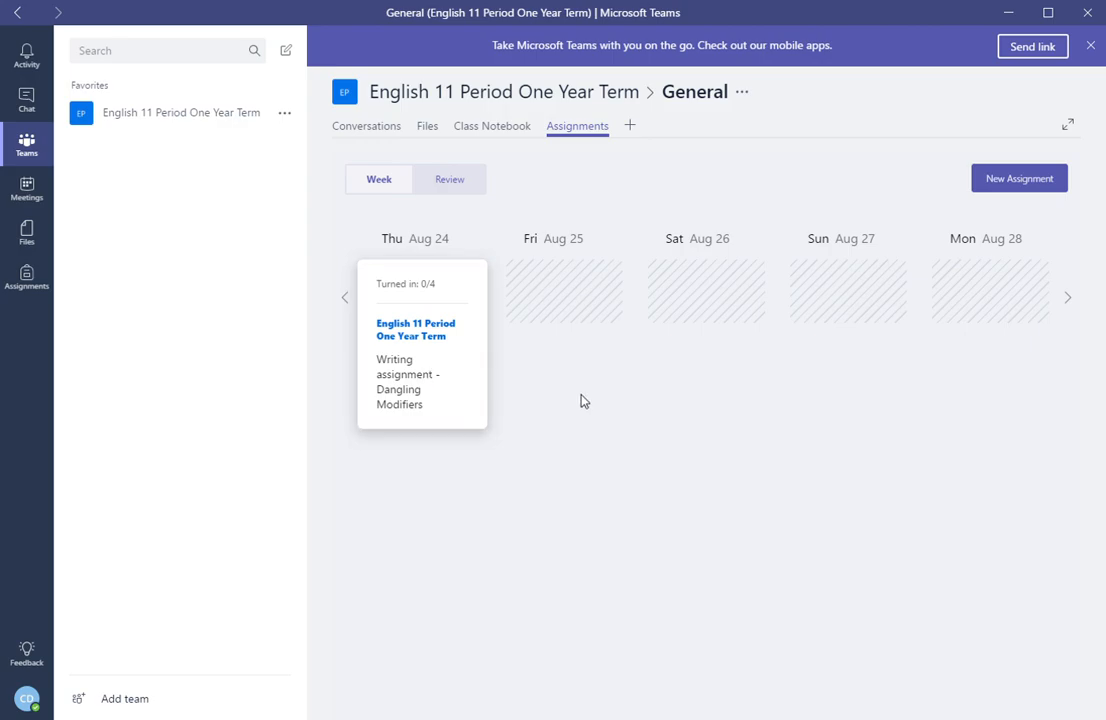
Step: Bring up the Writing assignment – Dangling Modifiers card's details from Thursday Aug 24
click(416, 364)
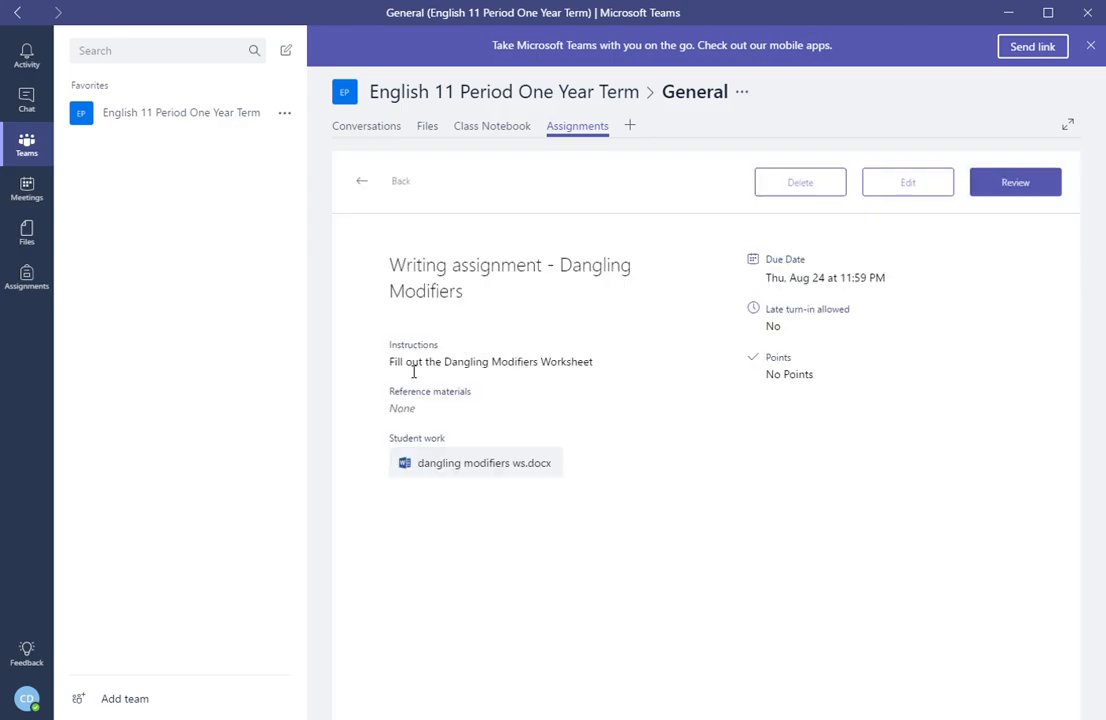
mouse_move(766, 40)
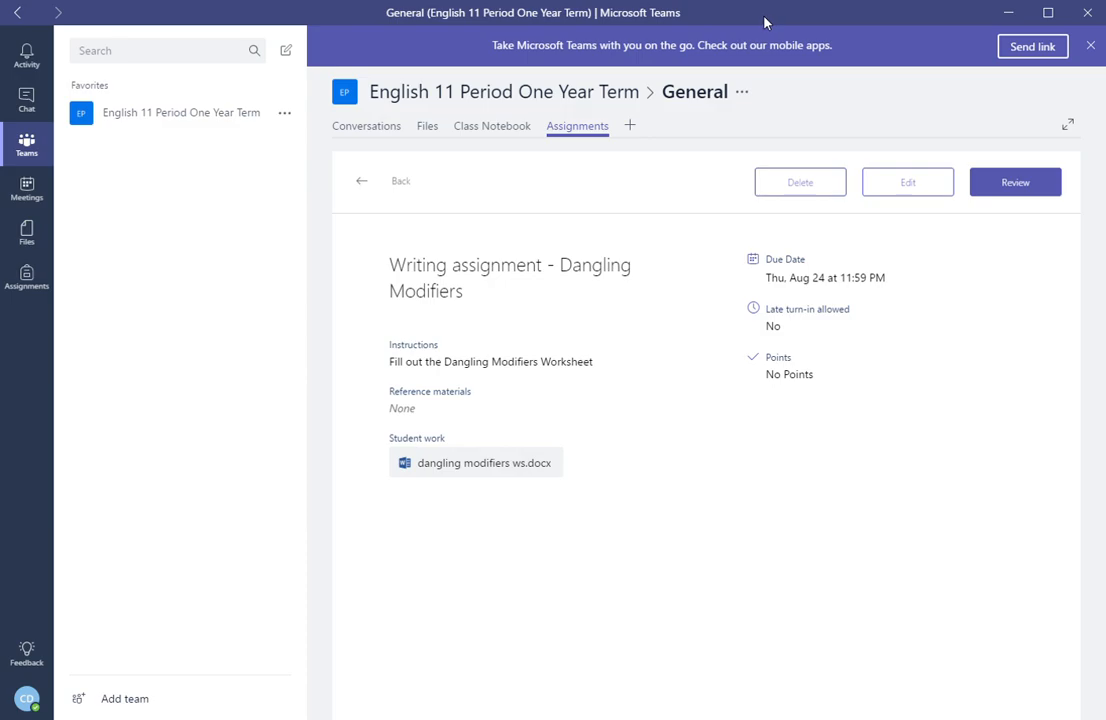
mouse_move(1056, 188)
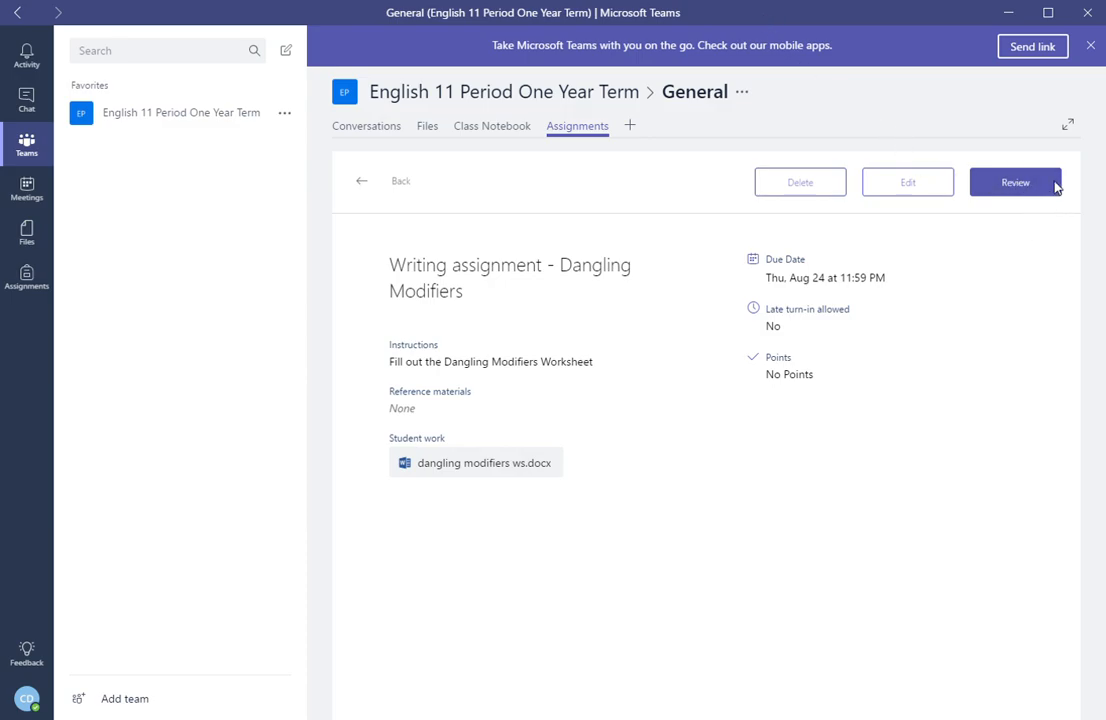
mouse_move(1096, 188)
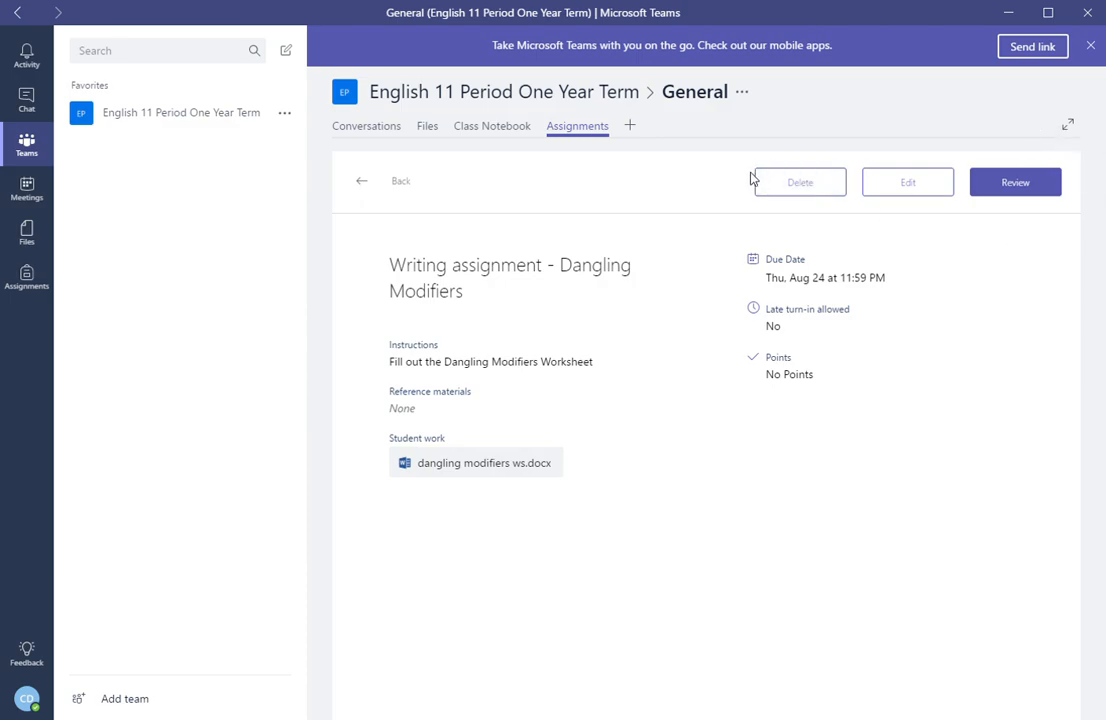
mouse_move(956, 210)
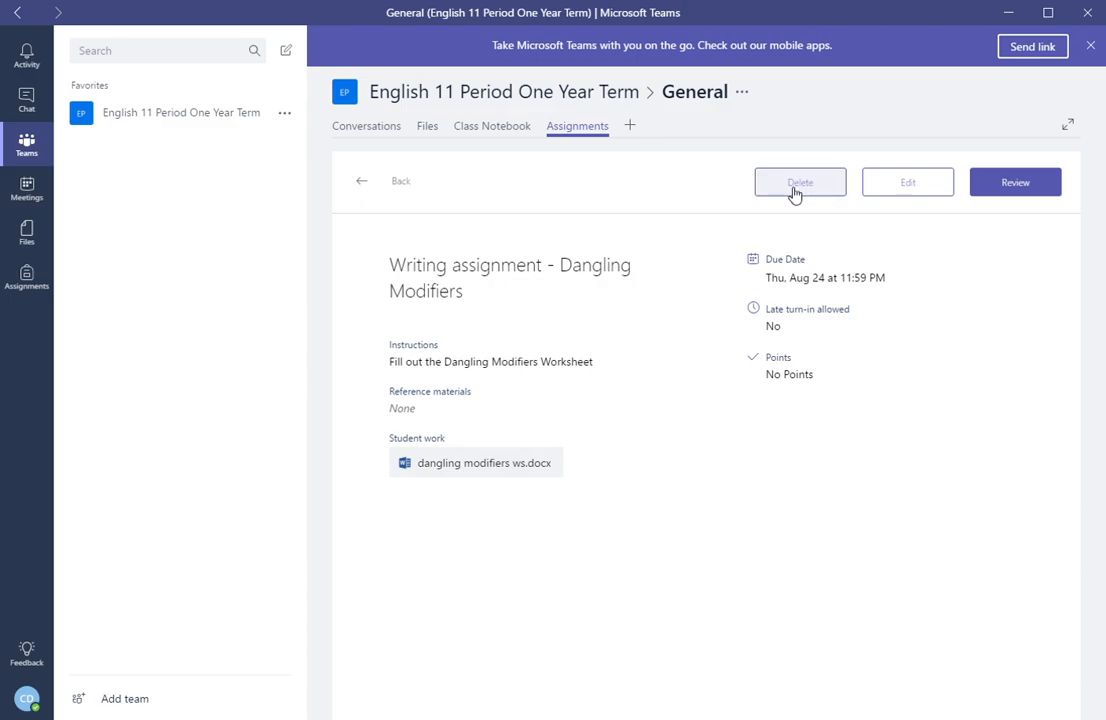
mouse_move(1016, 190)
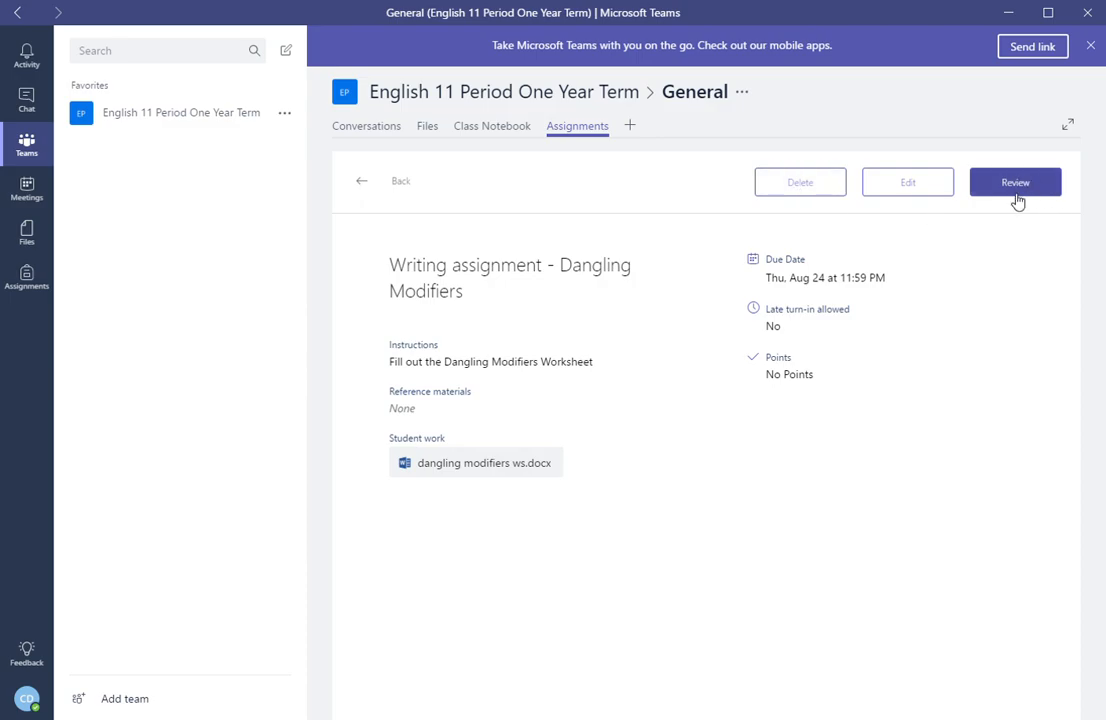
mouse_move(1008, 210)
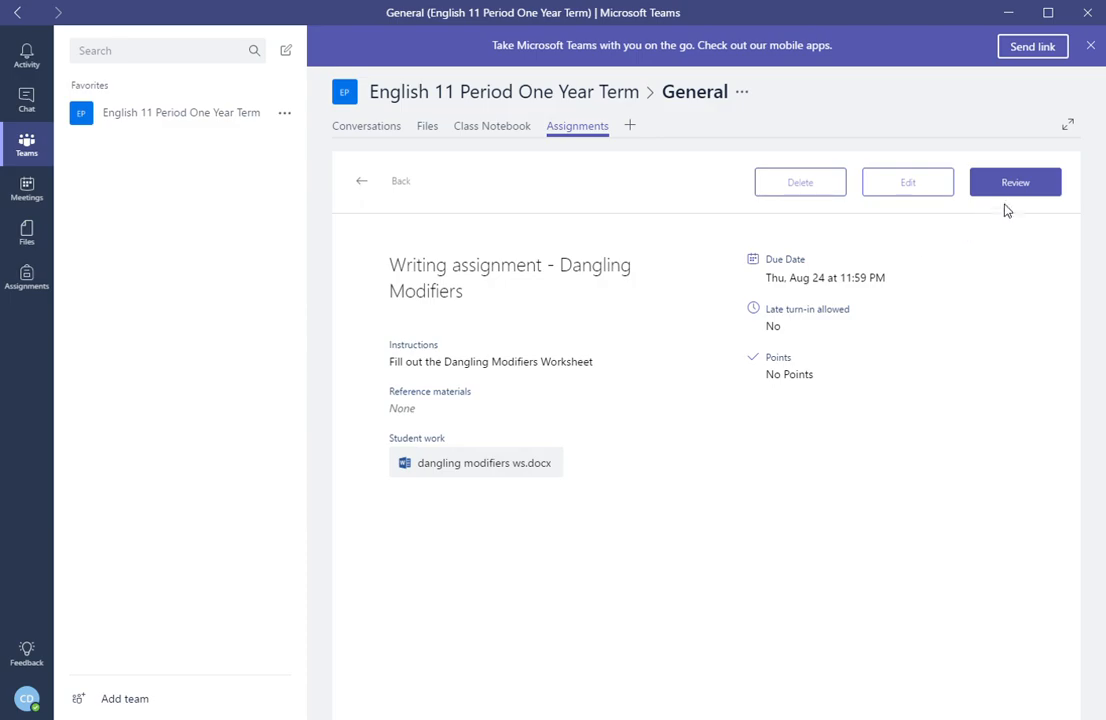
mouse_move(764, 396)
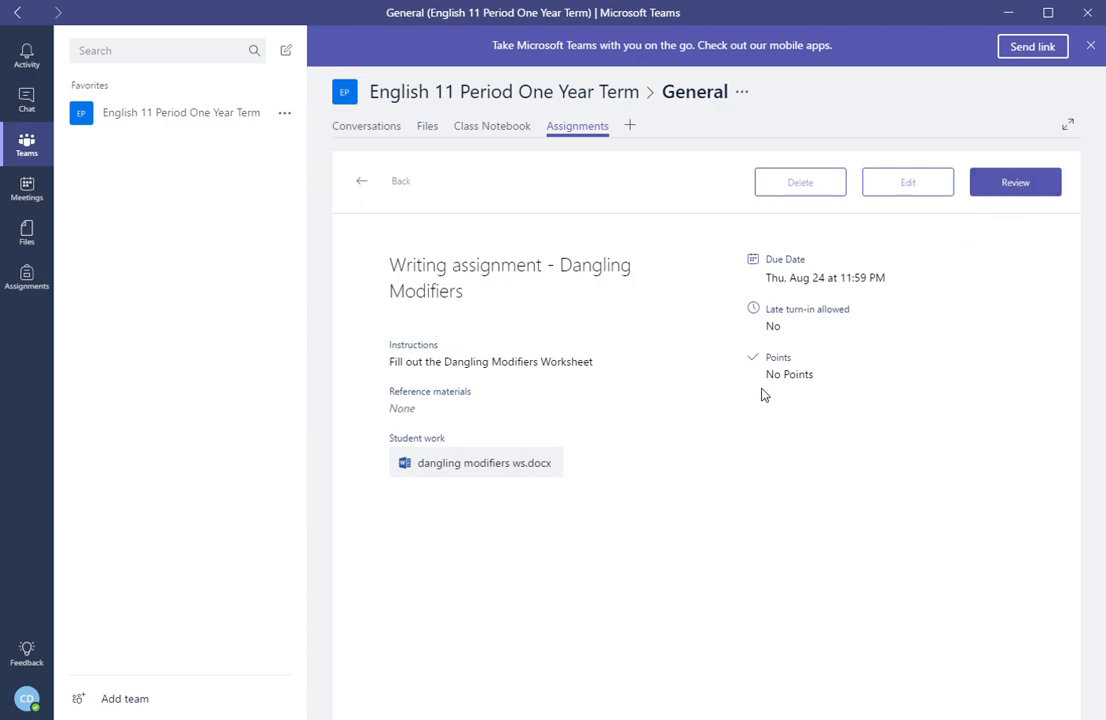
Step: Start reviewing the four students' Dangling Modifiers submissions
click(1014, 182)
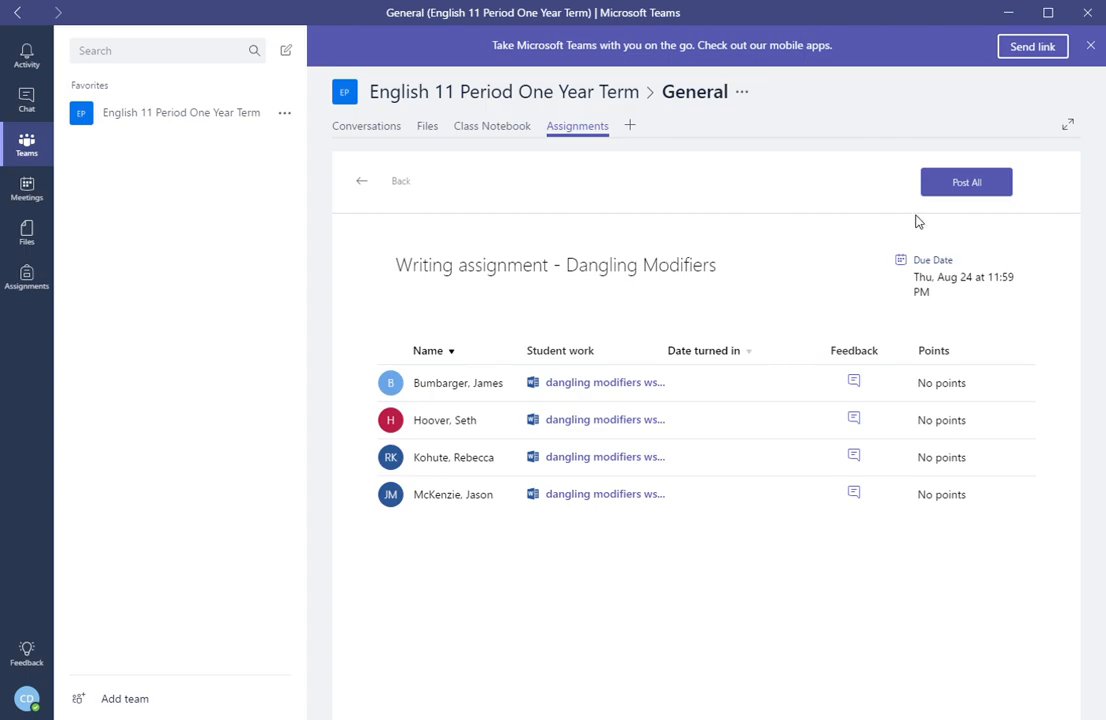
mouse_move(472, 272)
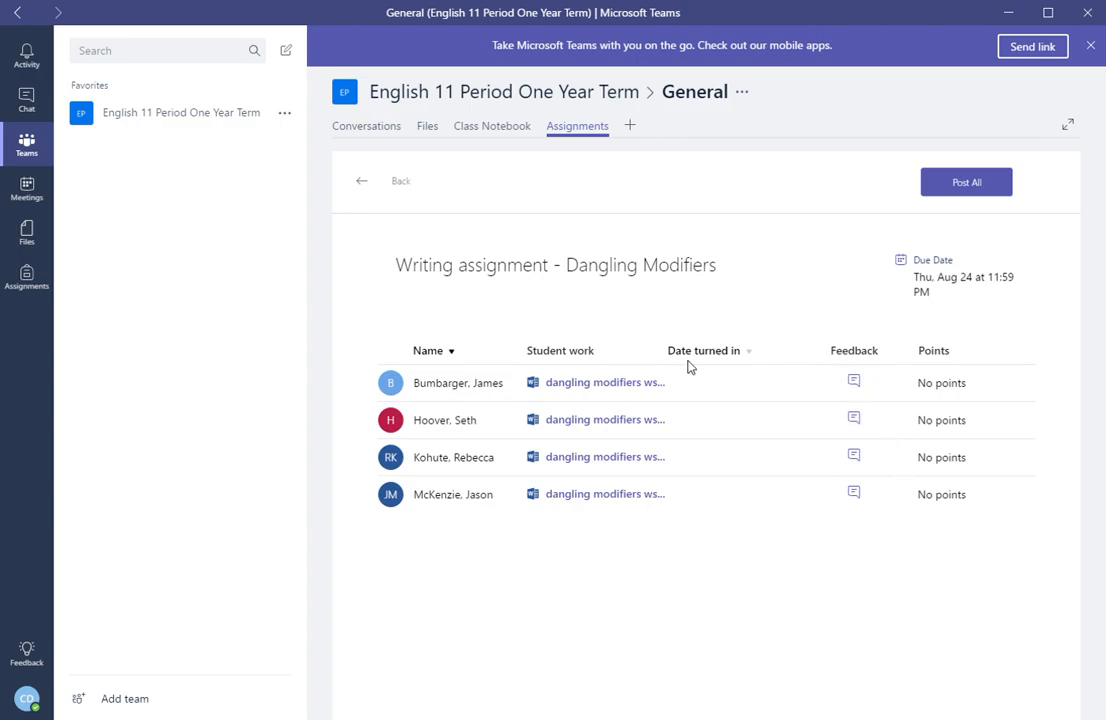
mouse_move(560, 390)
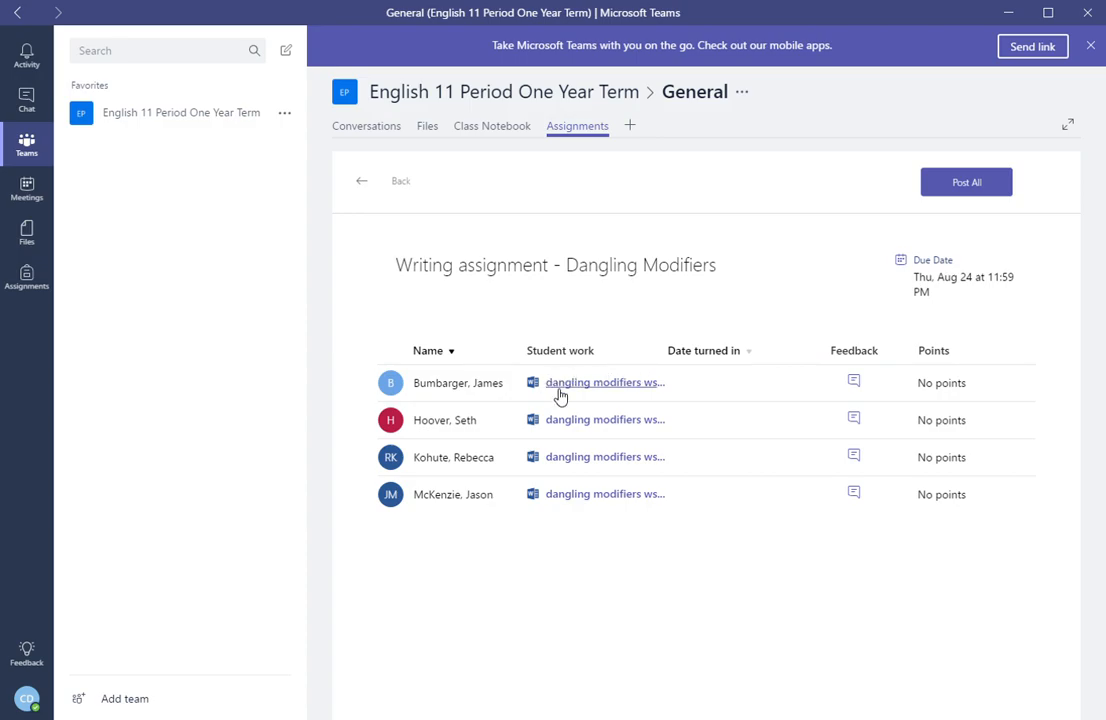
mouse_move(584, 440)
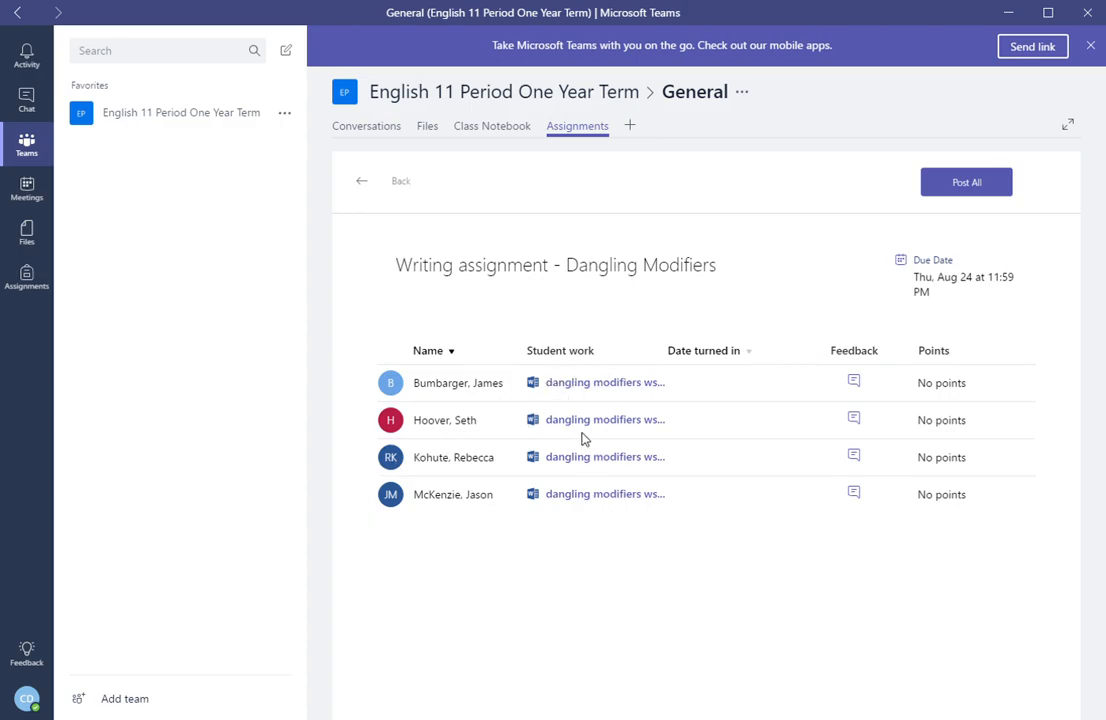
click(604, 420)
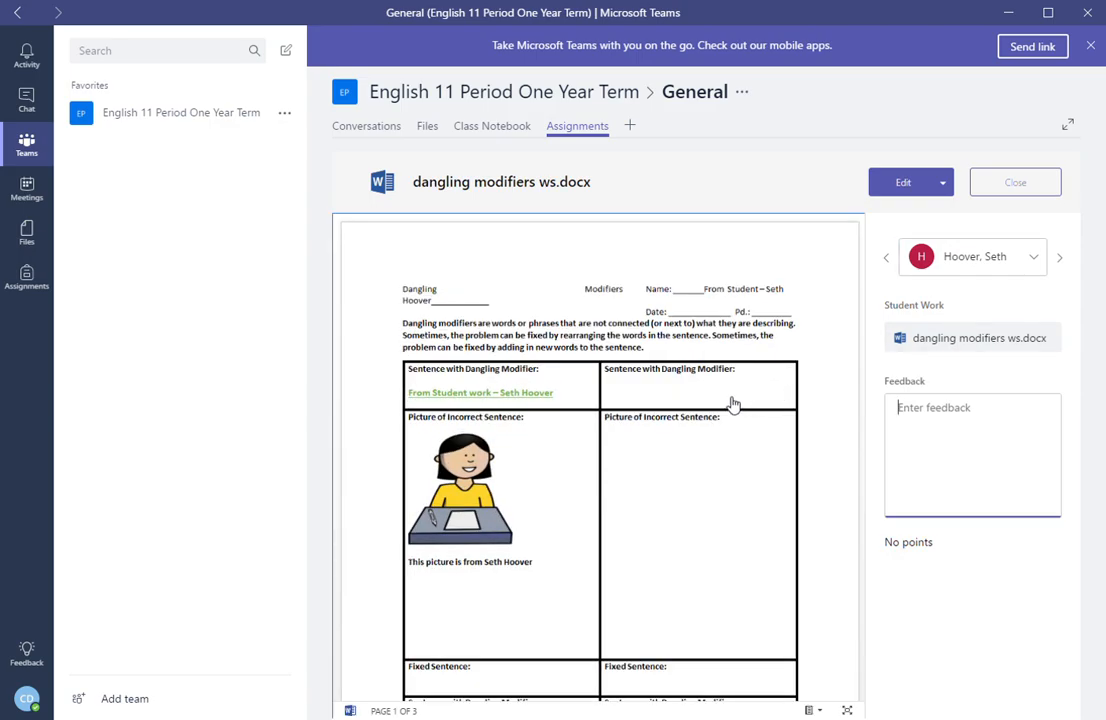
mouse_move(720, 412)
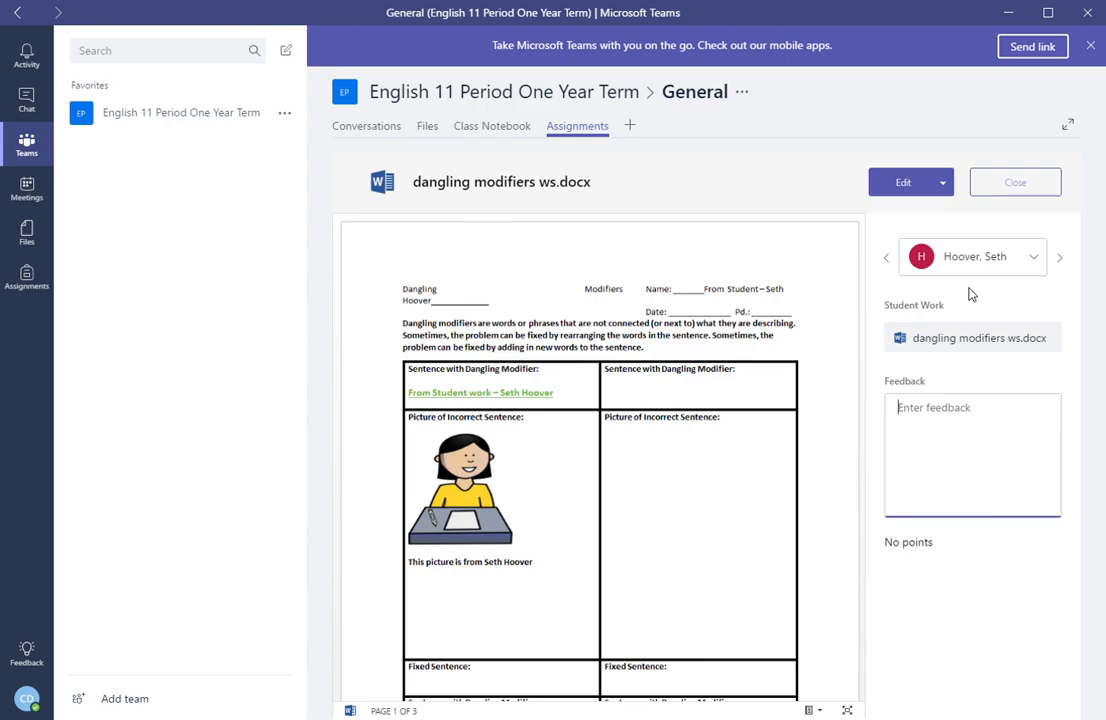
mouse_move(696, 216)
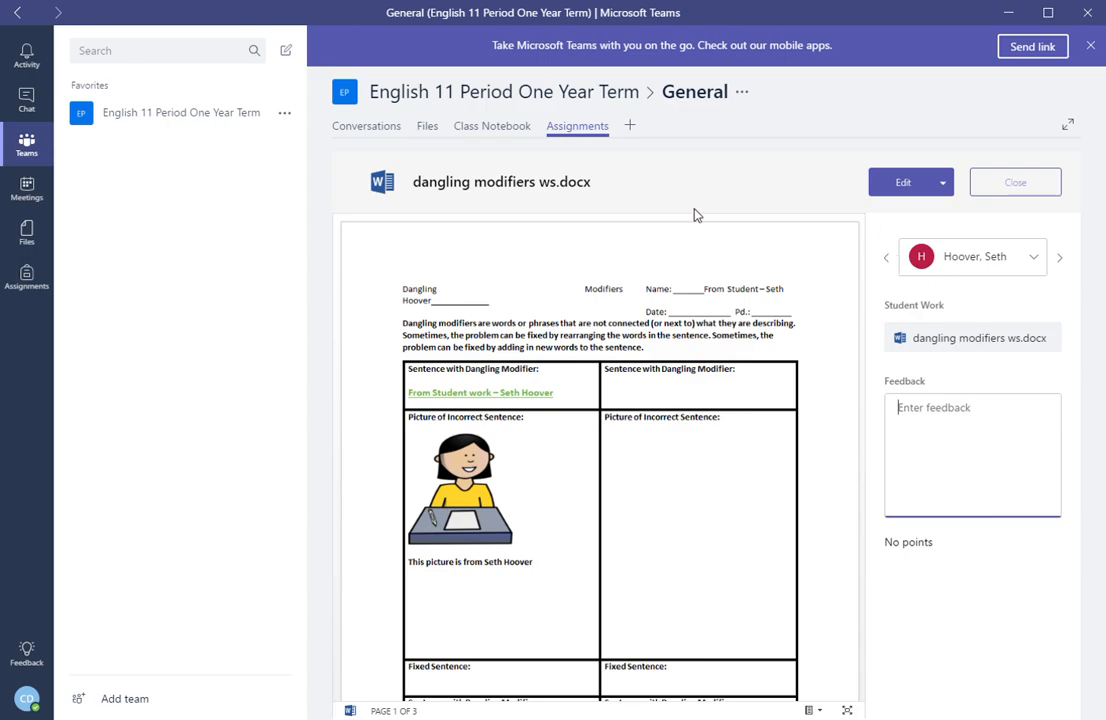
mouse_move(640, 408)
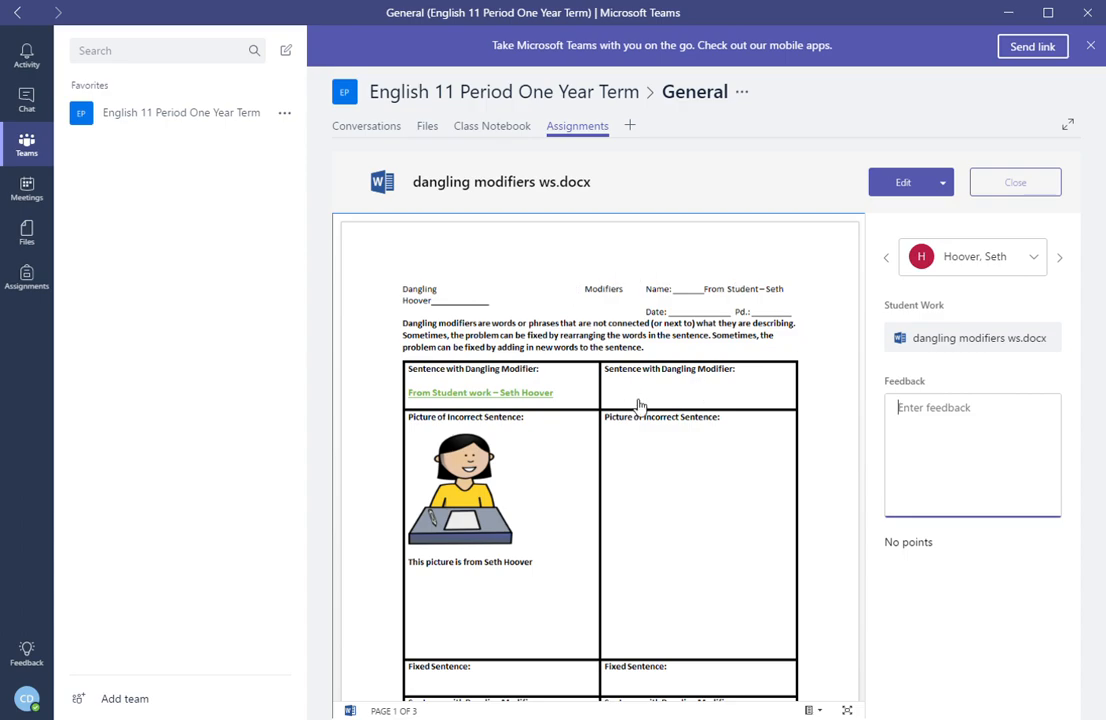
mouse_move(620, 420)
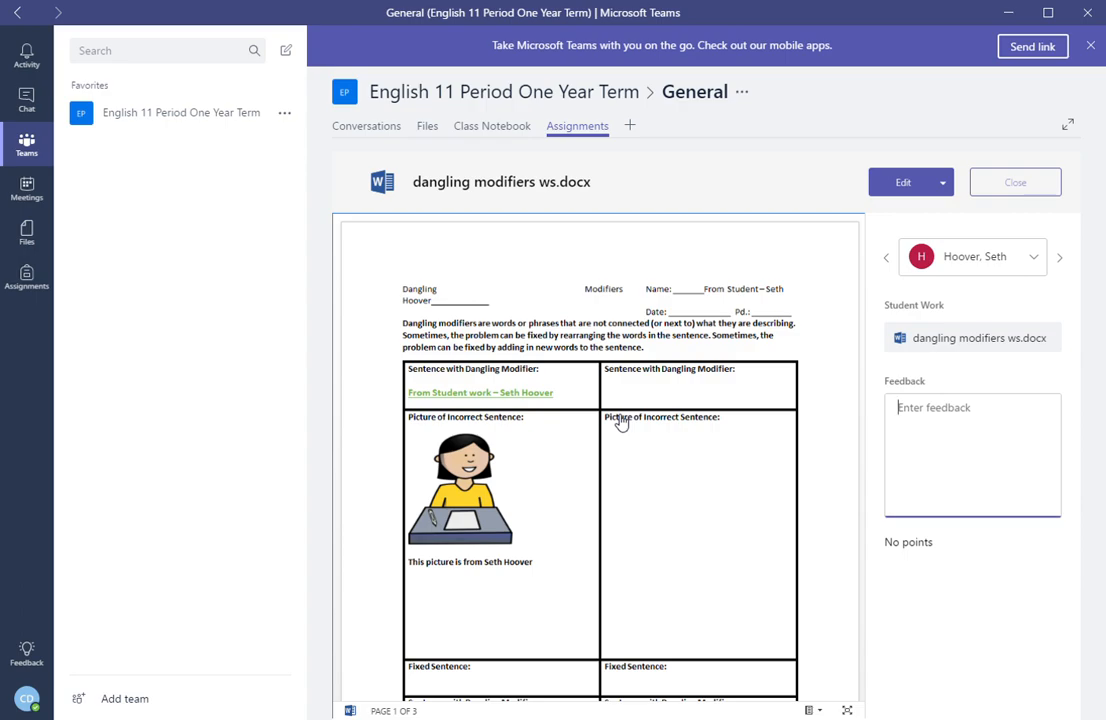
mouse_move(696, 400)
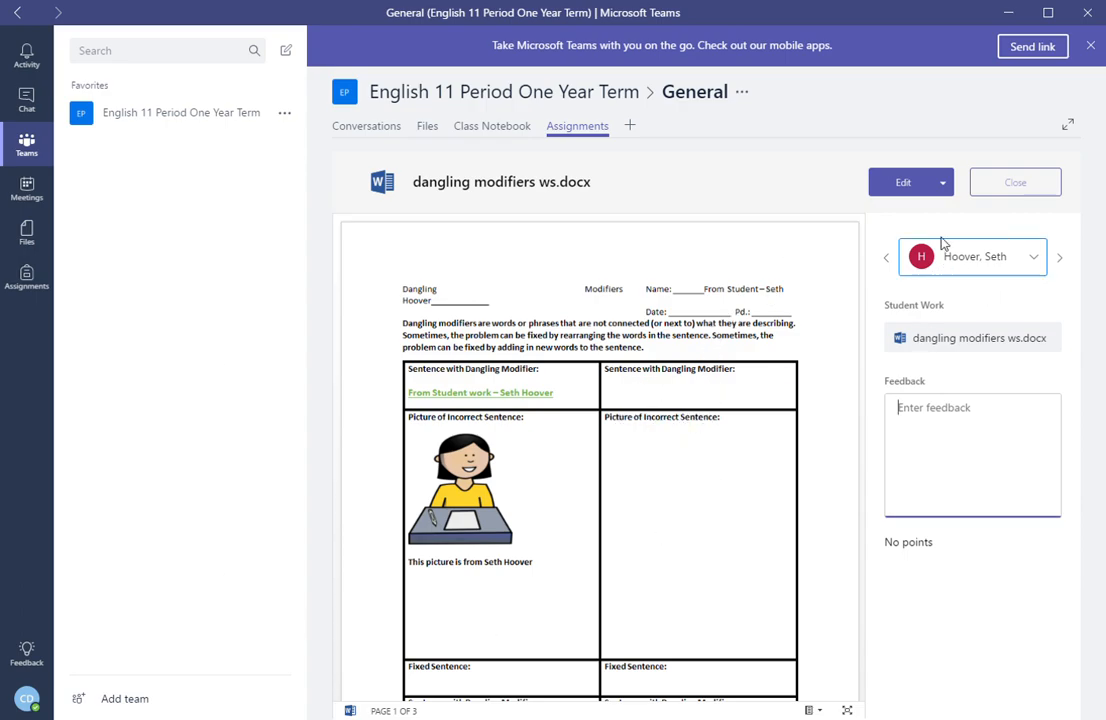
mouse_move(402, 188)
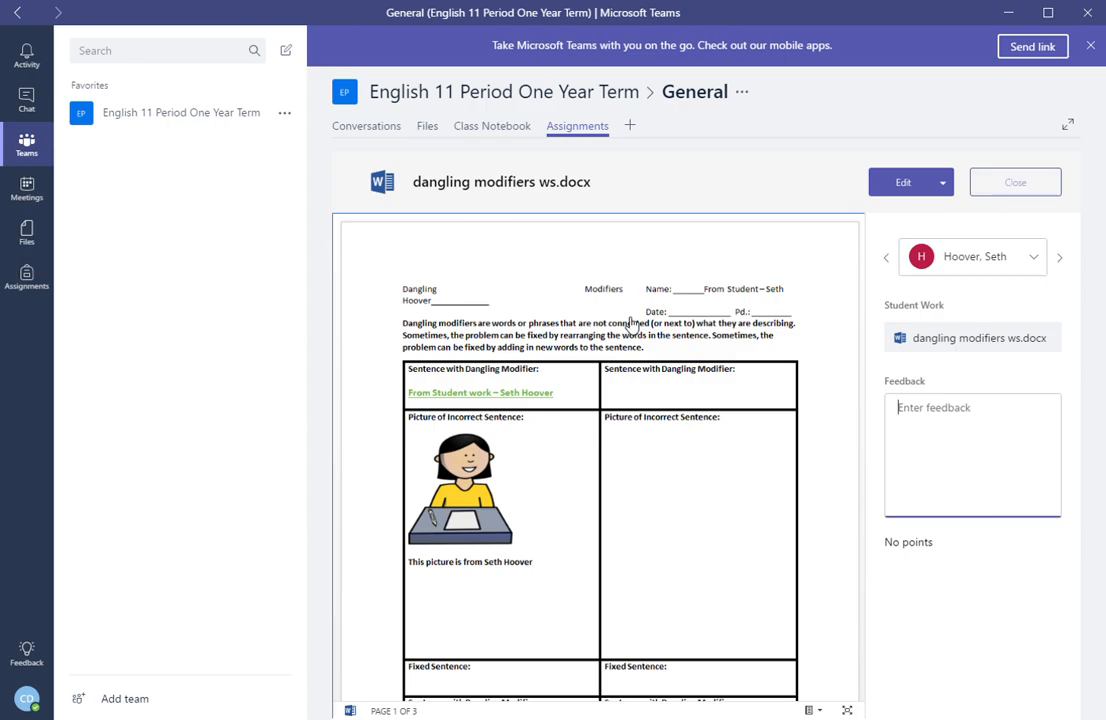
mouse_move(630, 420)
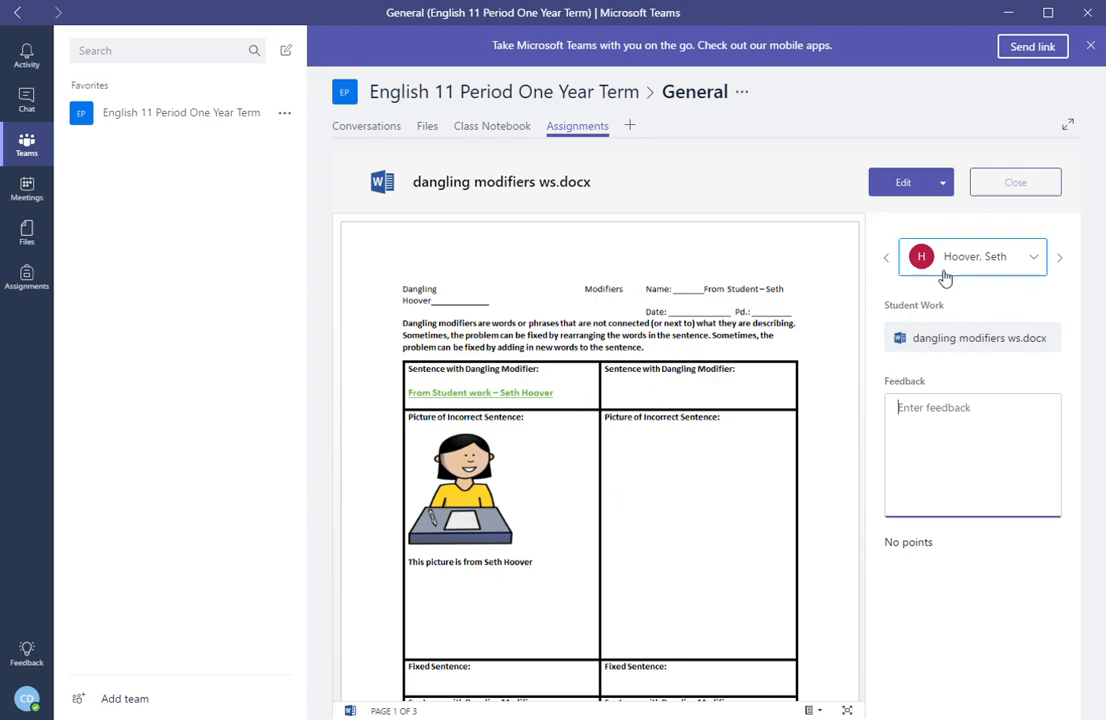
mouse_move(976, 266)
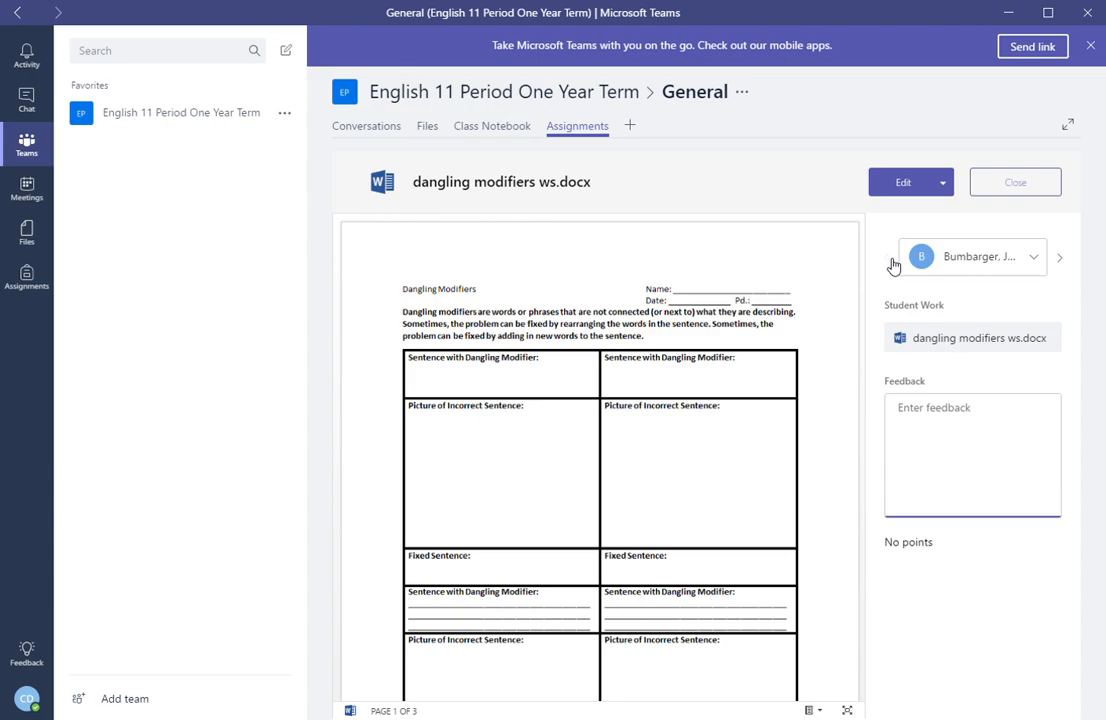
mouse_move(1068, 264)
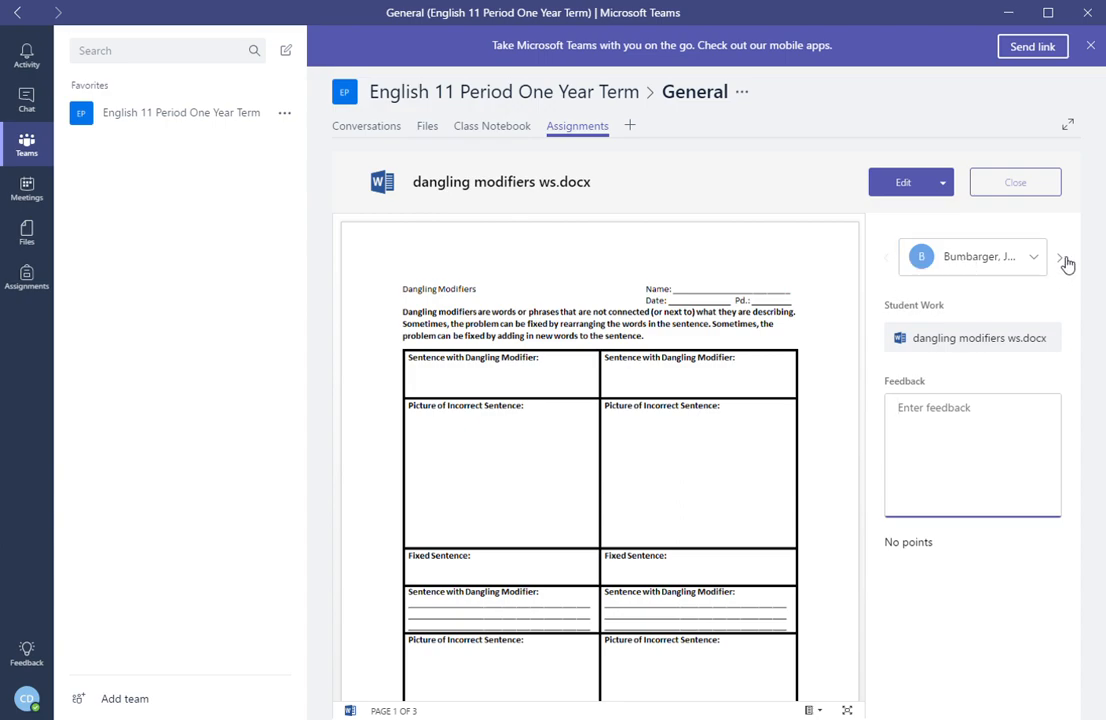
click(1068, 256)
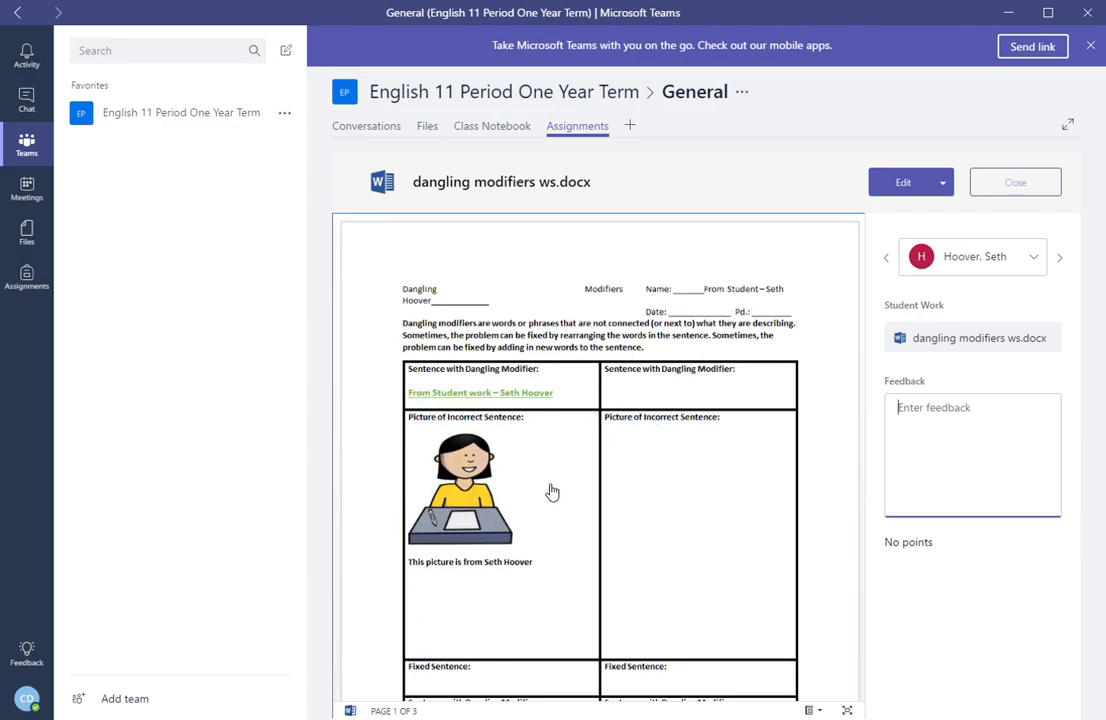
mouse_move(570, 410)
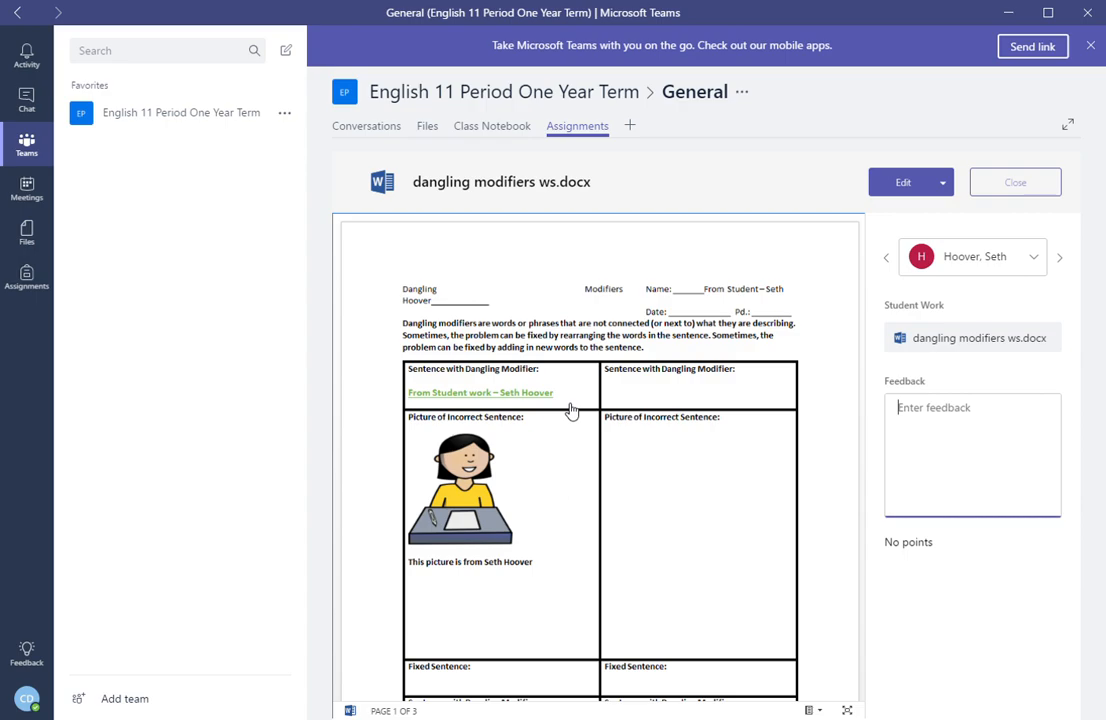
mouse_move(524, 376)
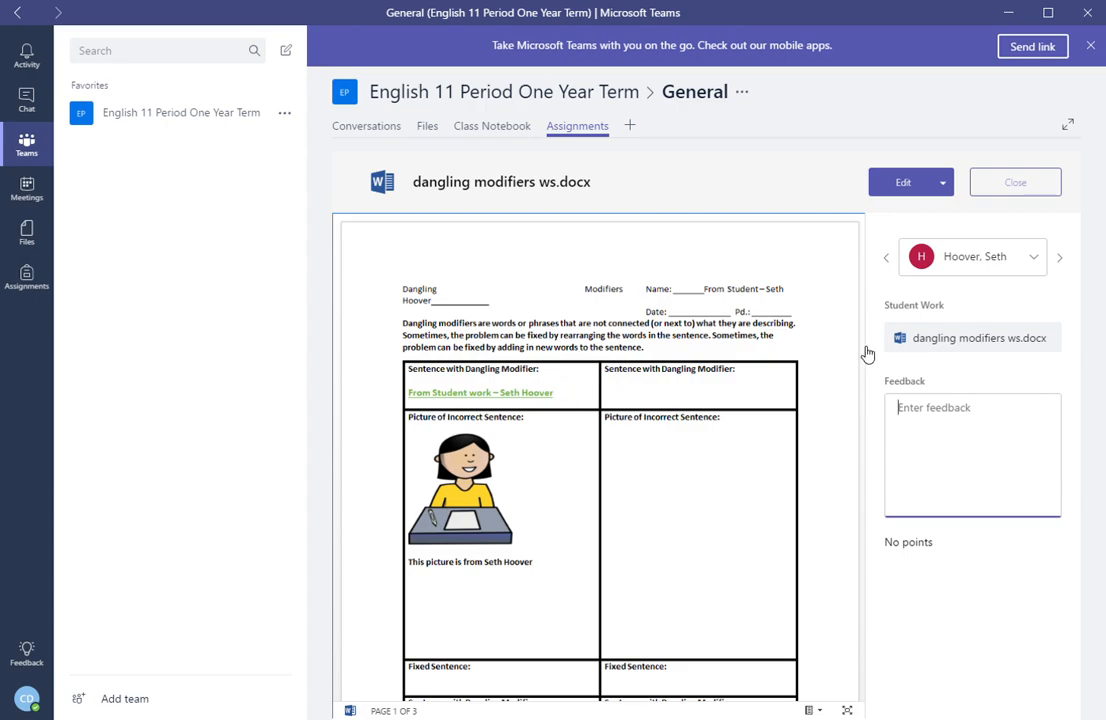
mouse_move(648, 478)
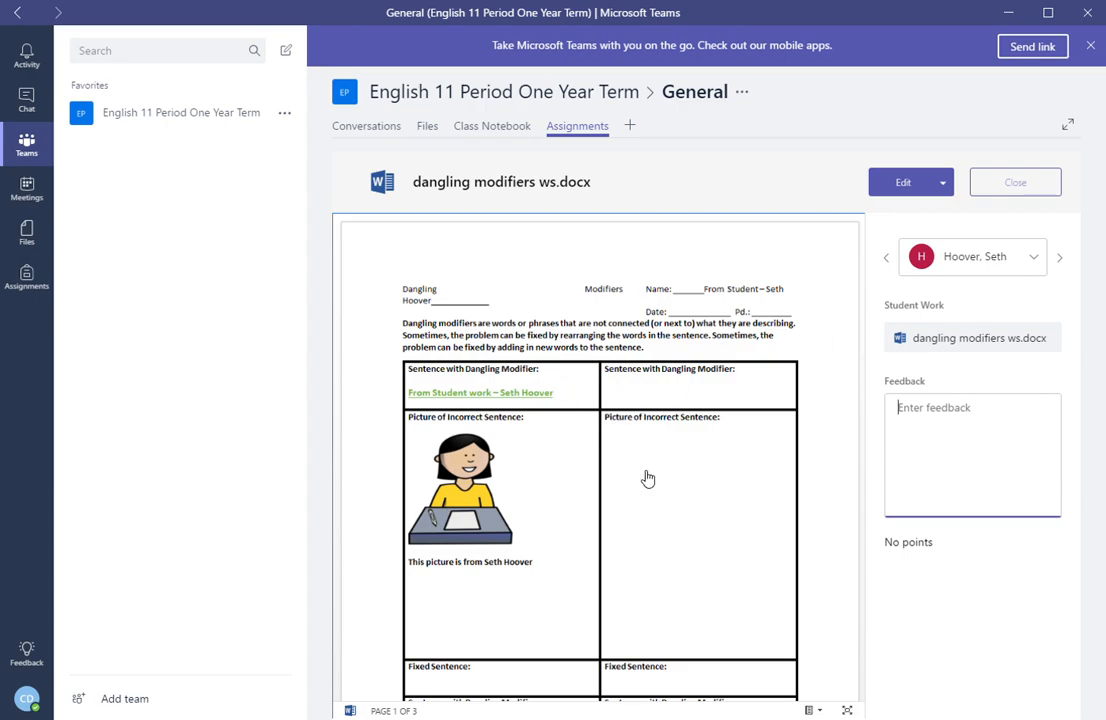
mouse_move(904, 182)
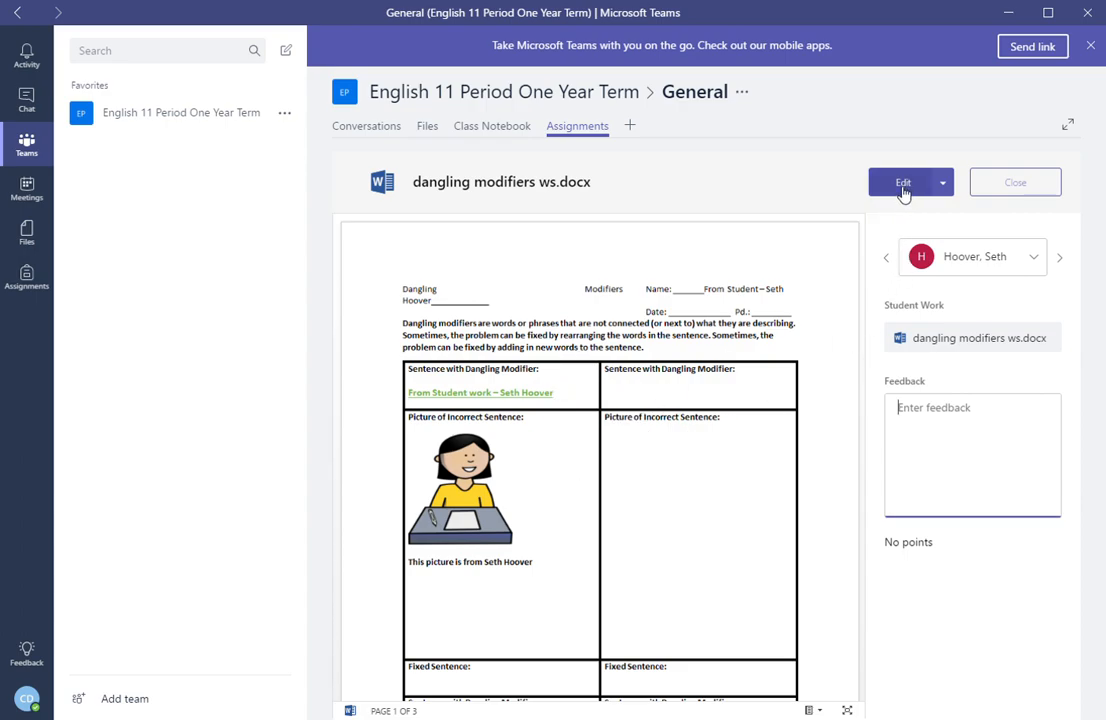
click(904, 182)
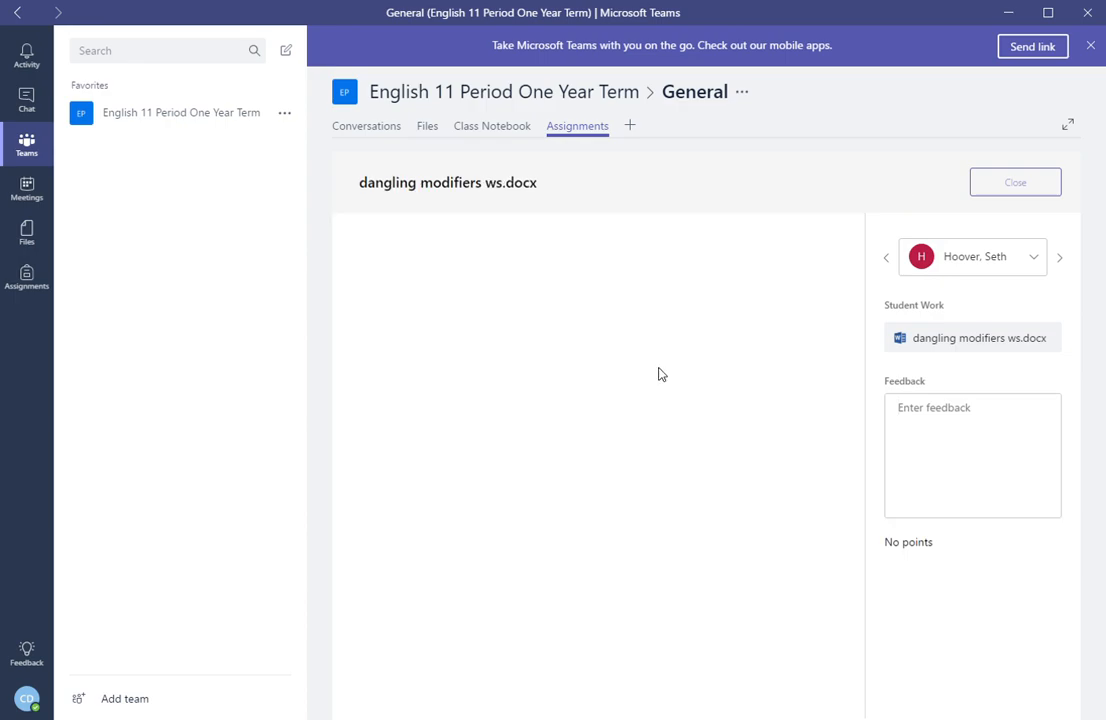
click(972, 336)
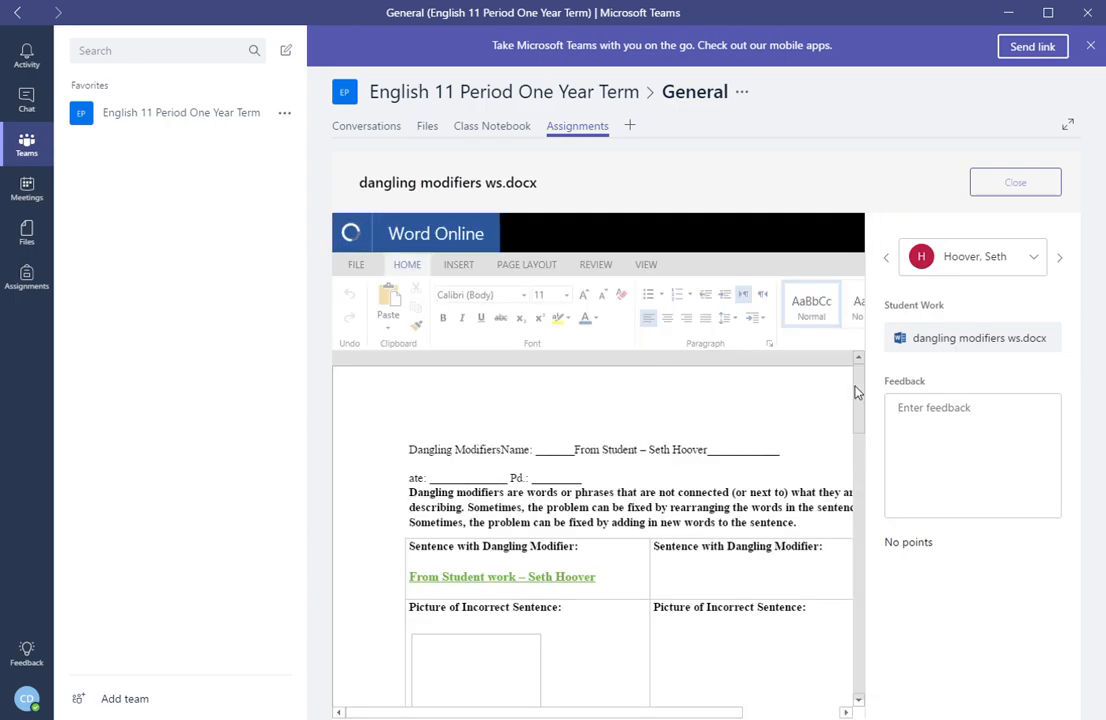
scroll(down, 3)
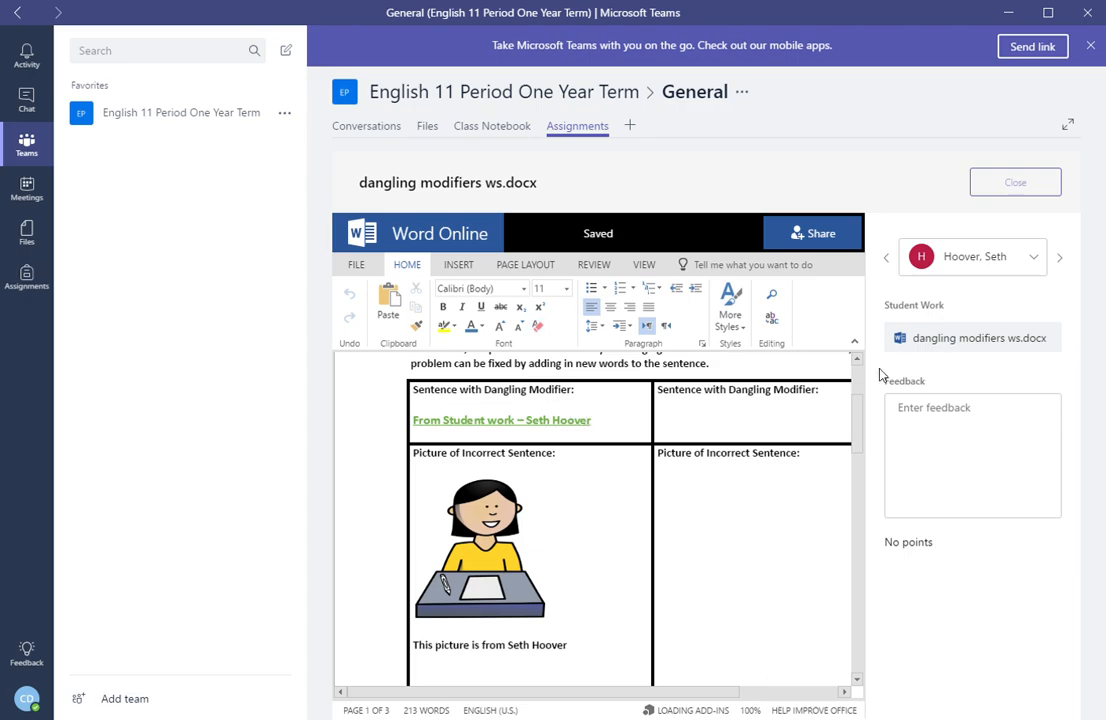
mouse_move(864, 420)
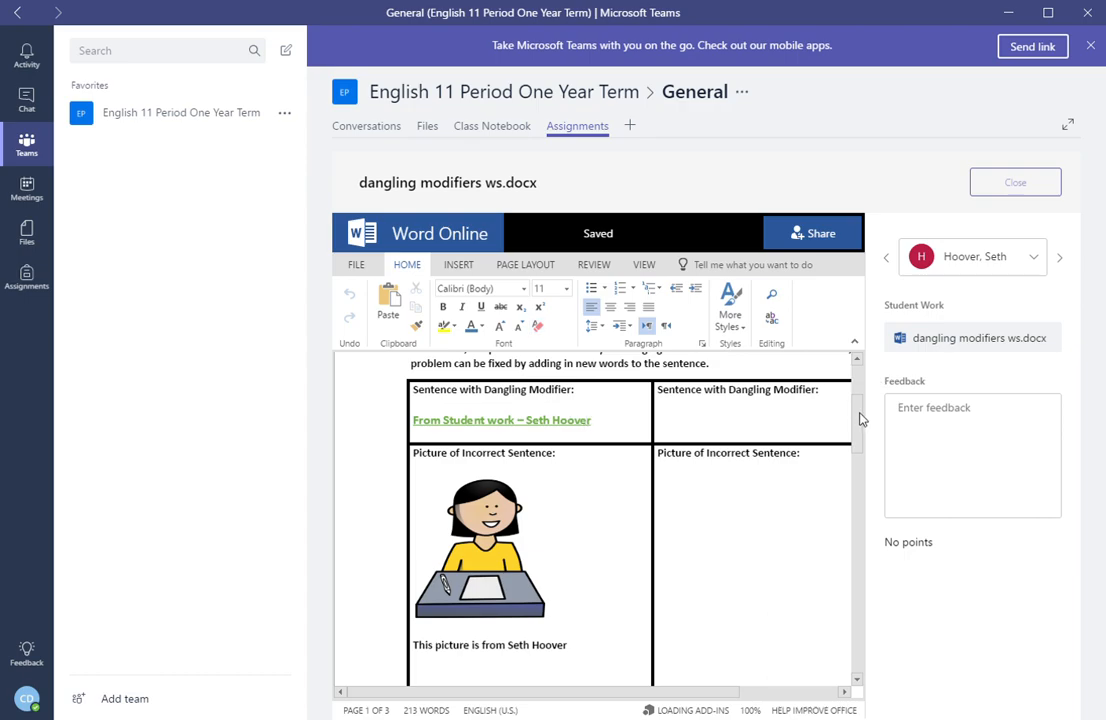
scroll(down, 3)
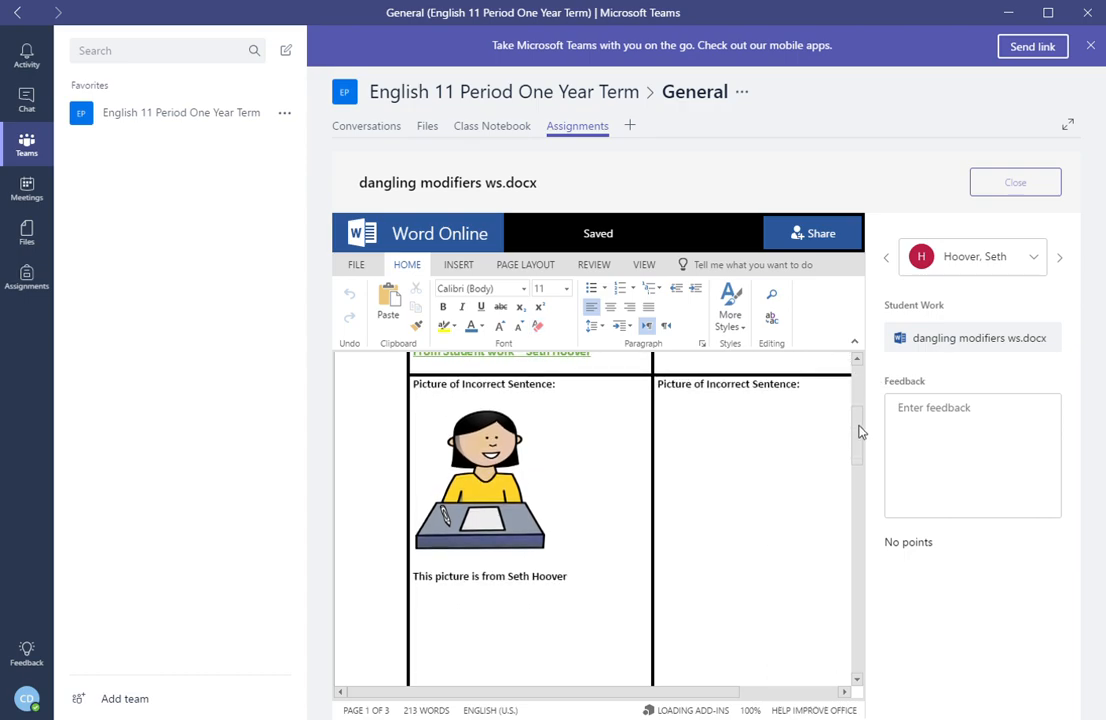
click(568, 576)
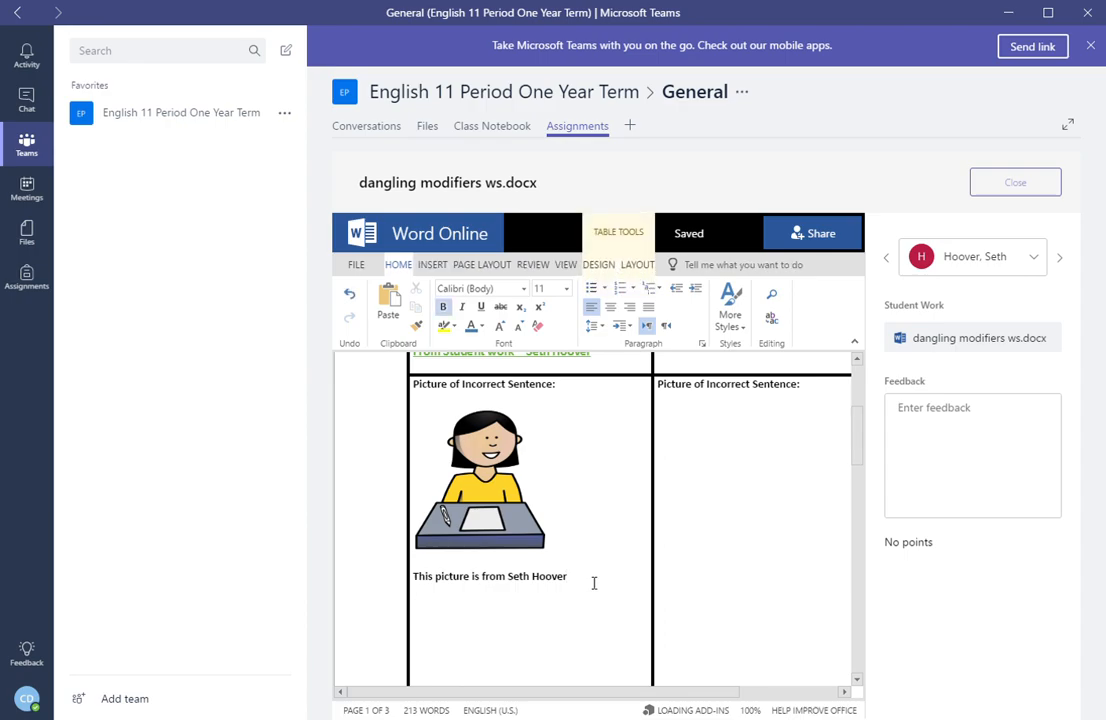
text(From Teacher - M)
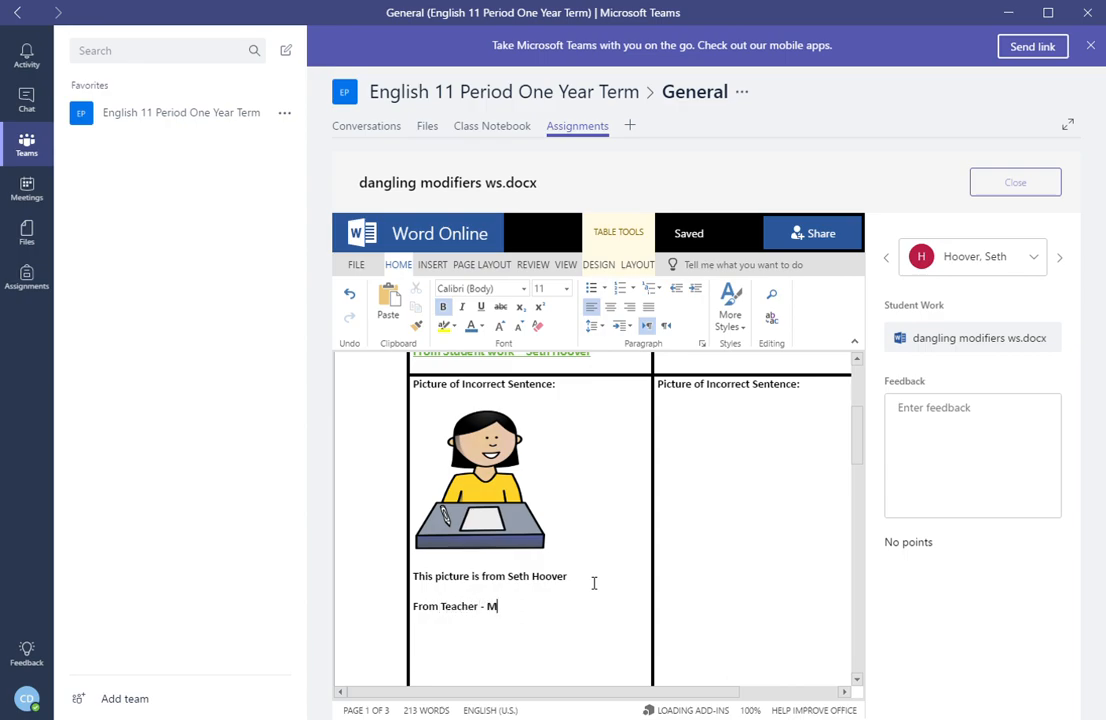
text(– Nic)
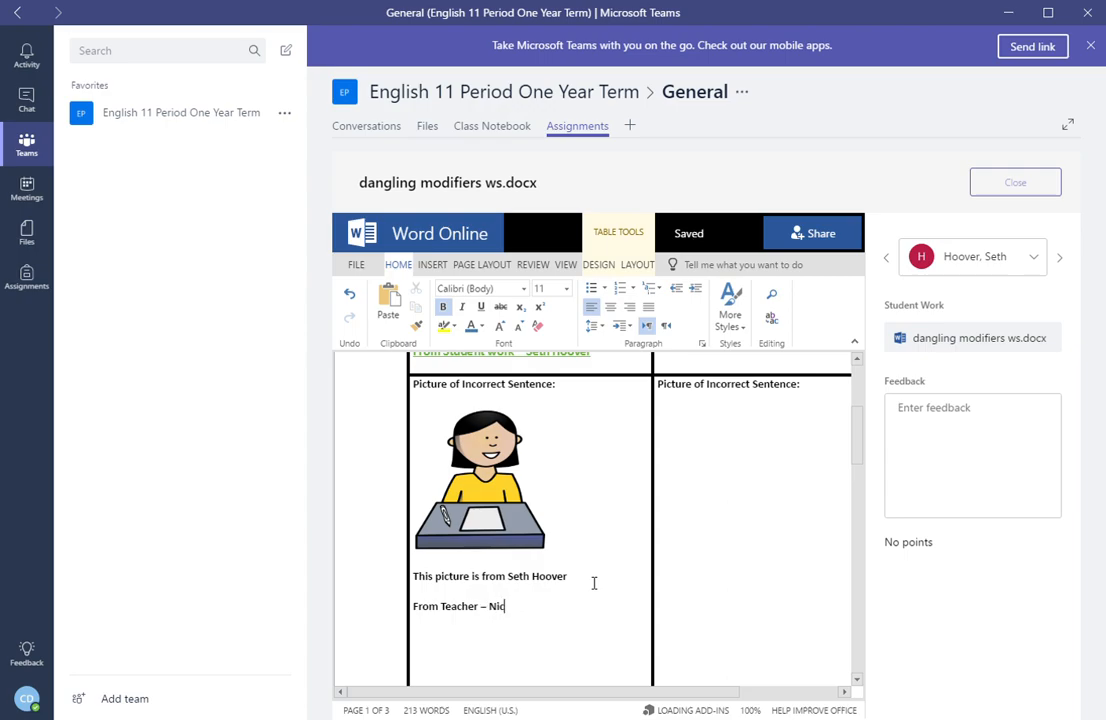
text(e Job S)
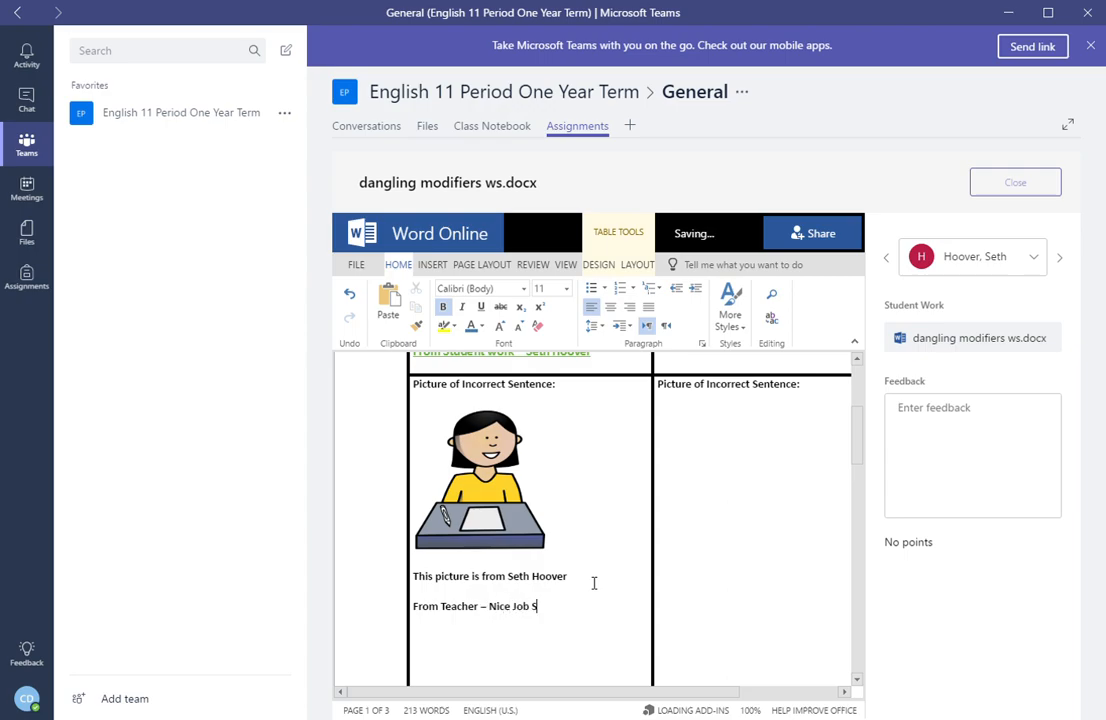
text(eth Hoover.)
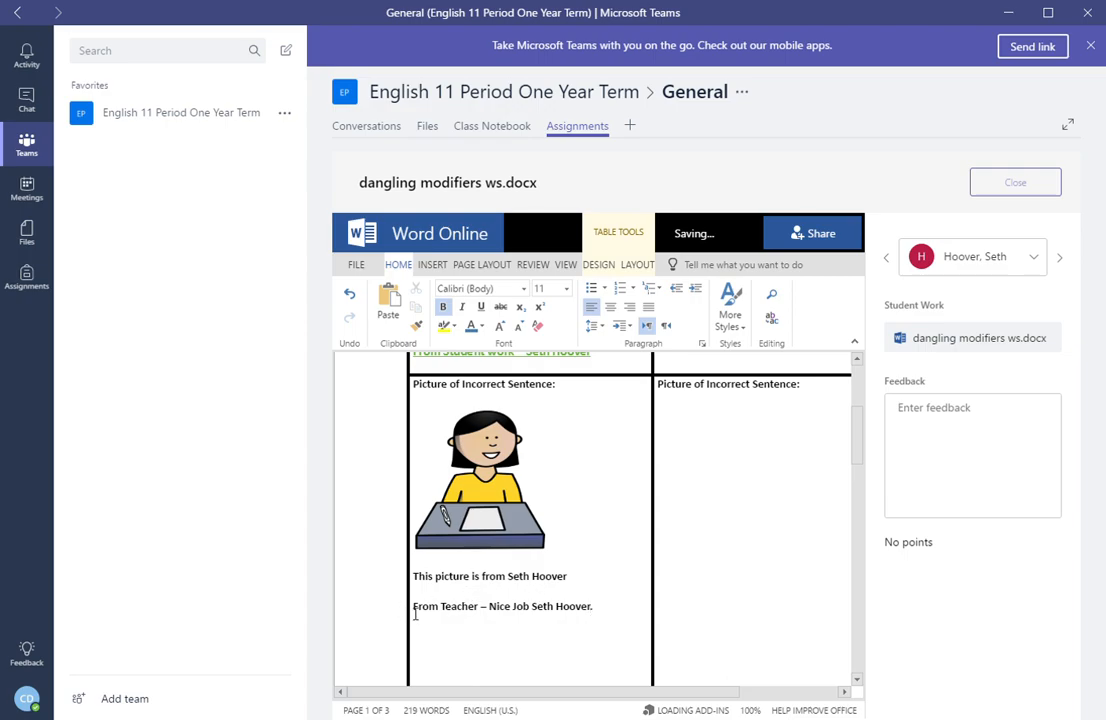
Step: Extend the teacher note with 'Please use complete sentences!'
triple_click(500, 606)
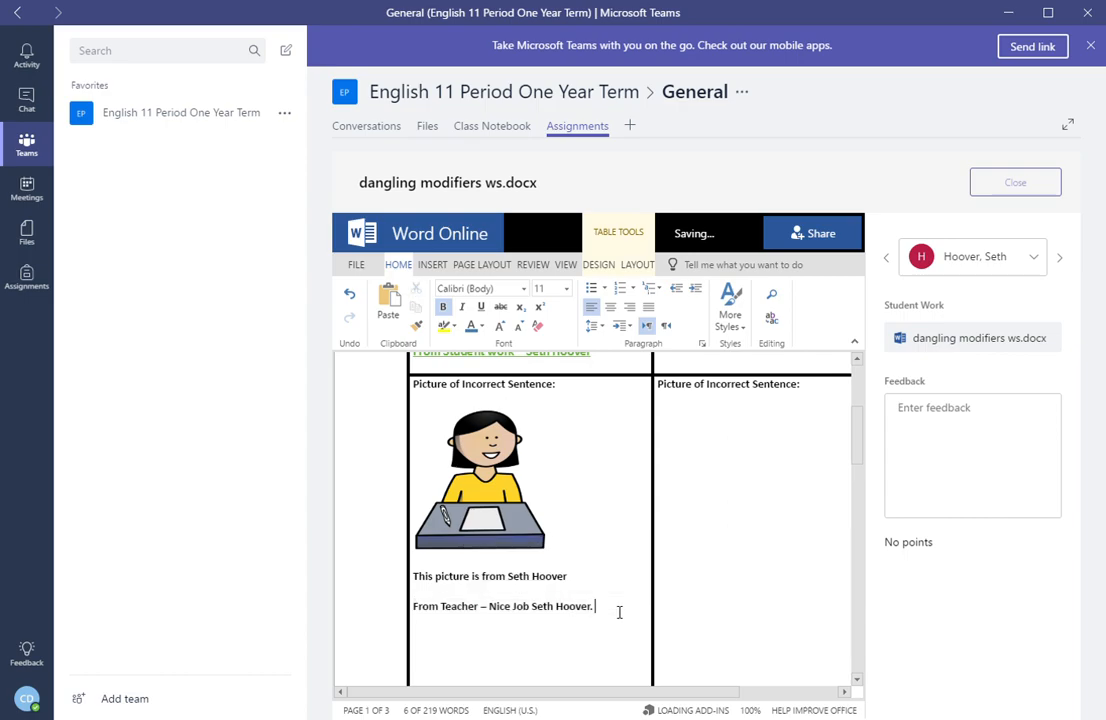
text(Please co)
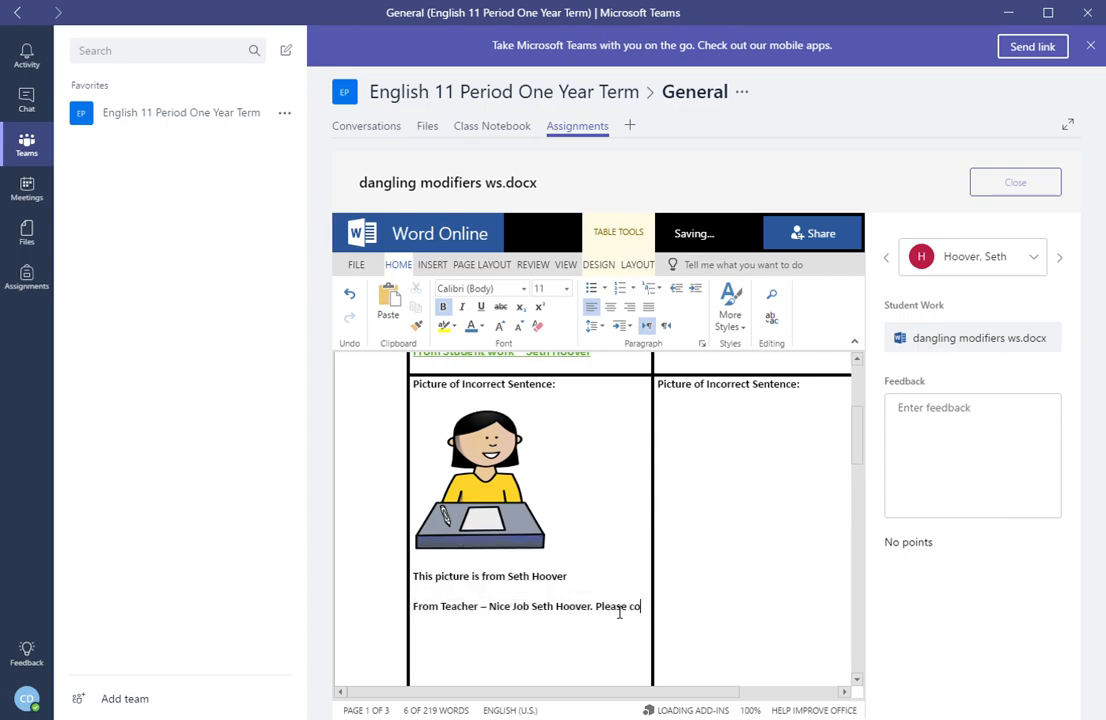
text(mplete)
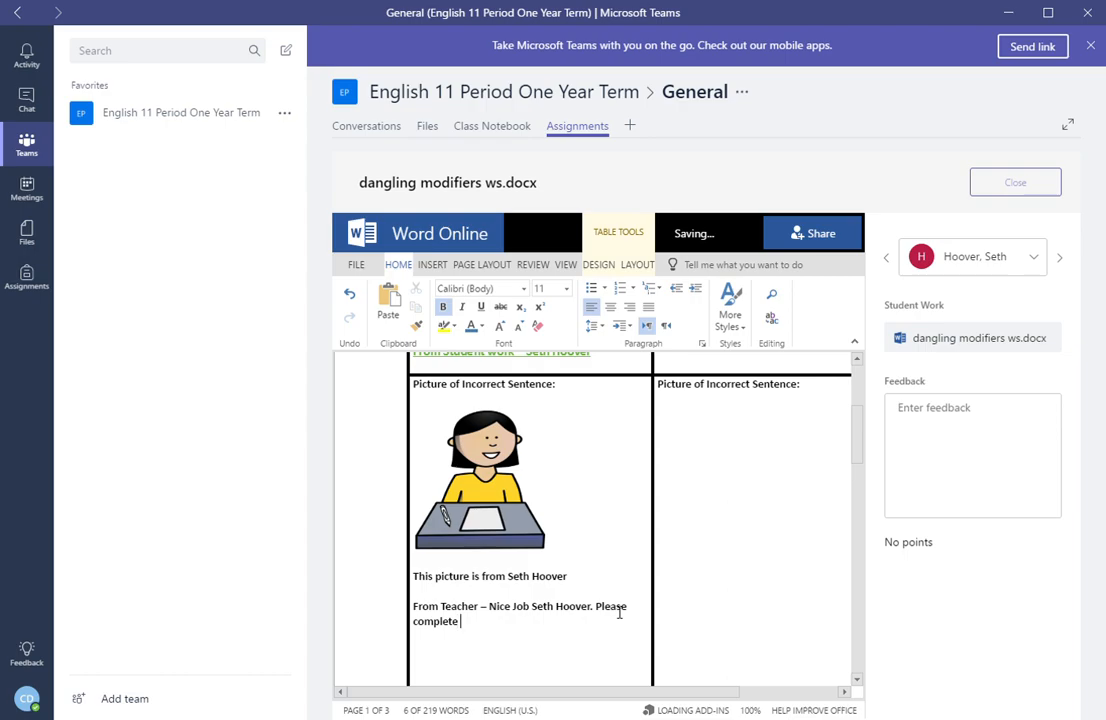
text(sen)
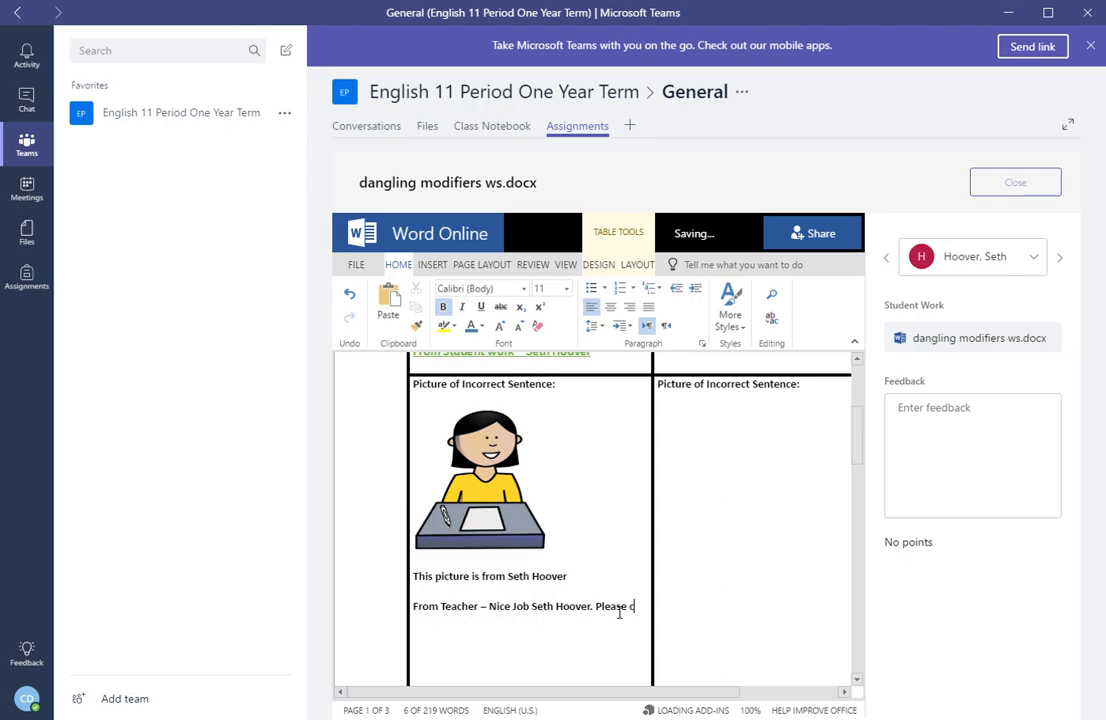
text(use com)
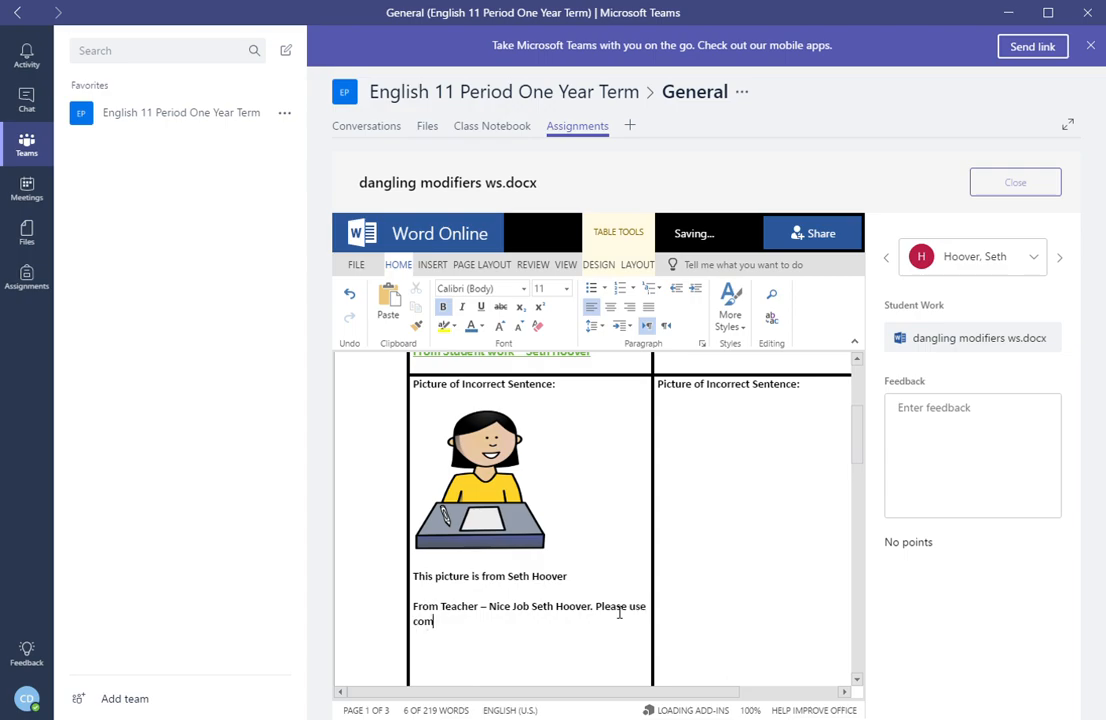
text(plete se)
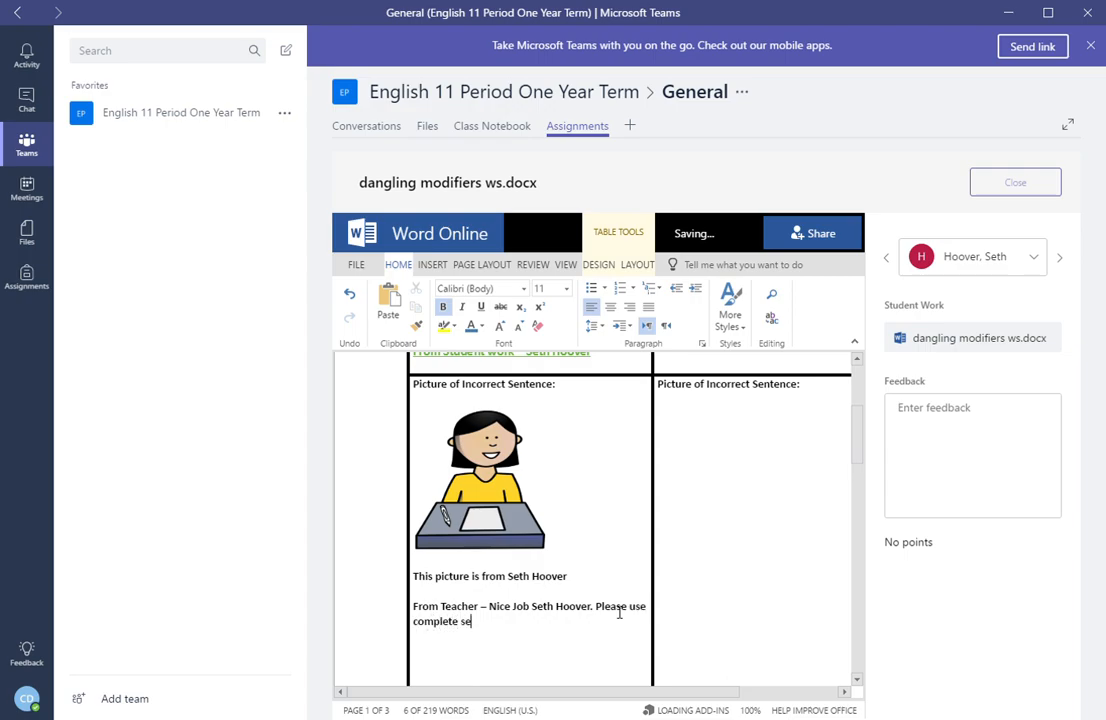
text(ntence)
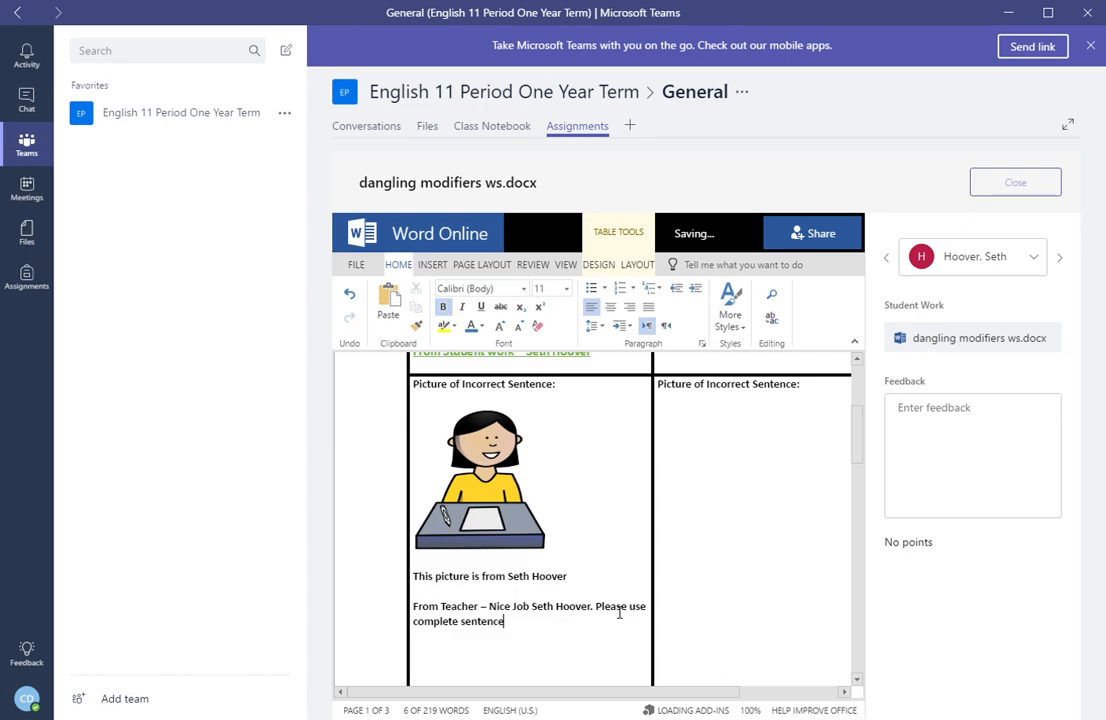
text(s!)
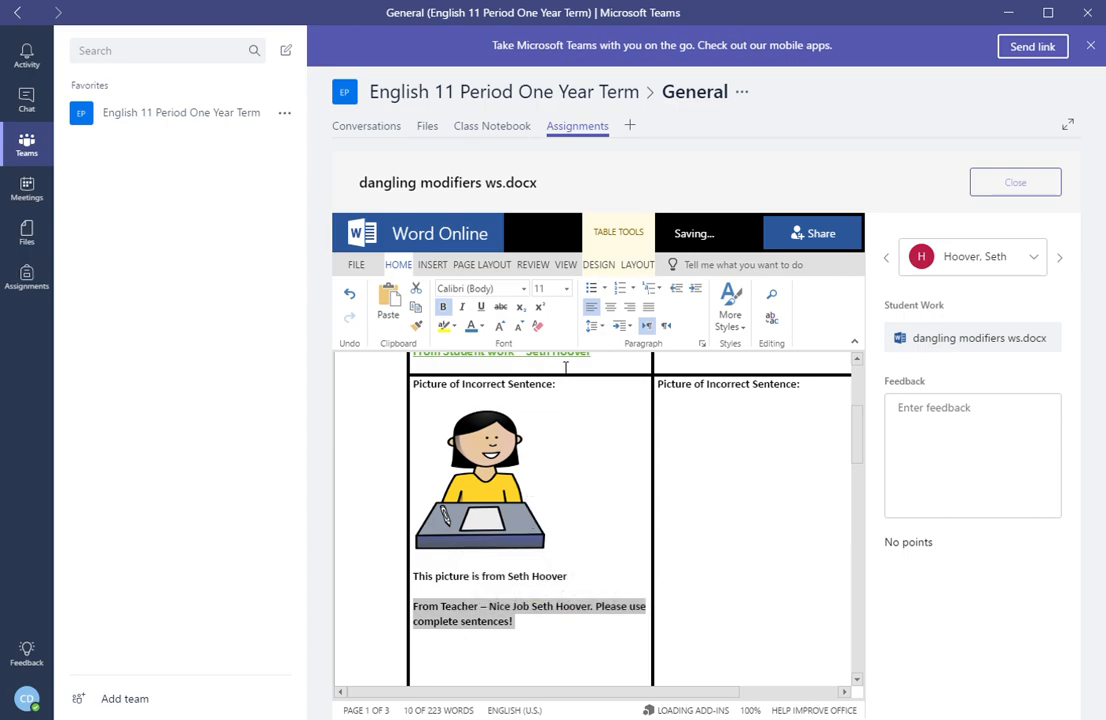
click(488, 326)
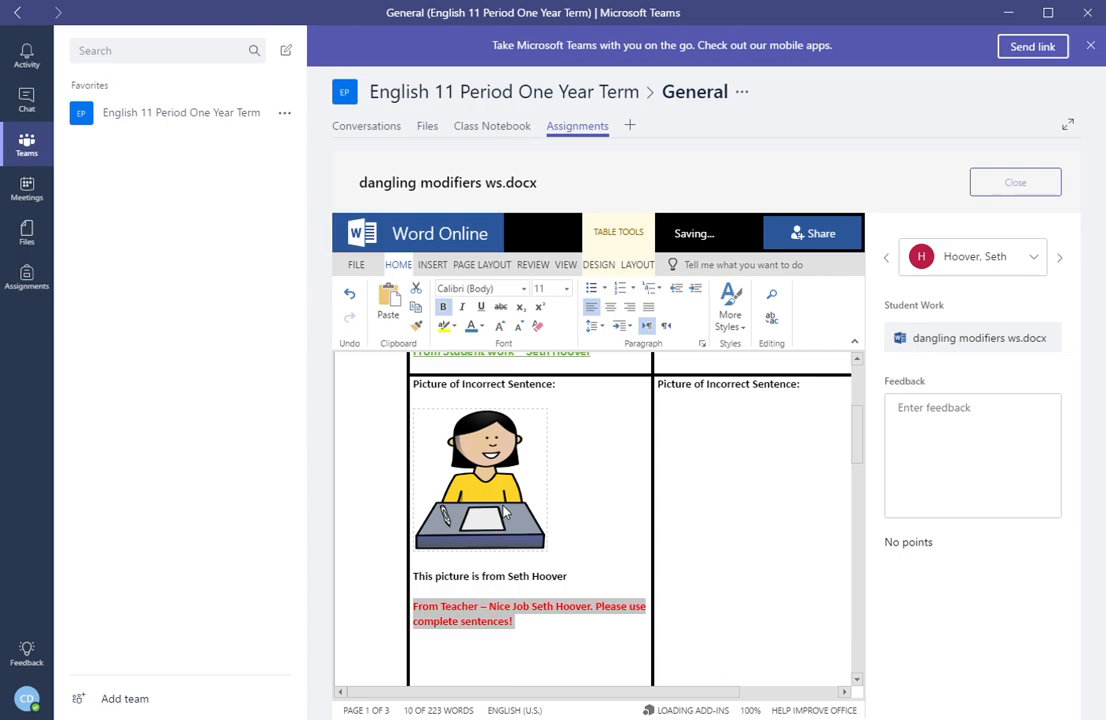
click(564, 288)
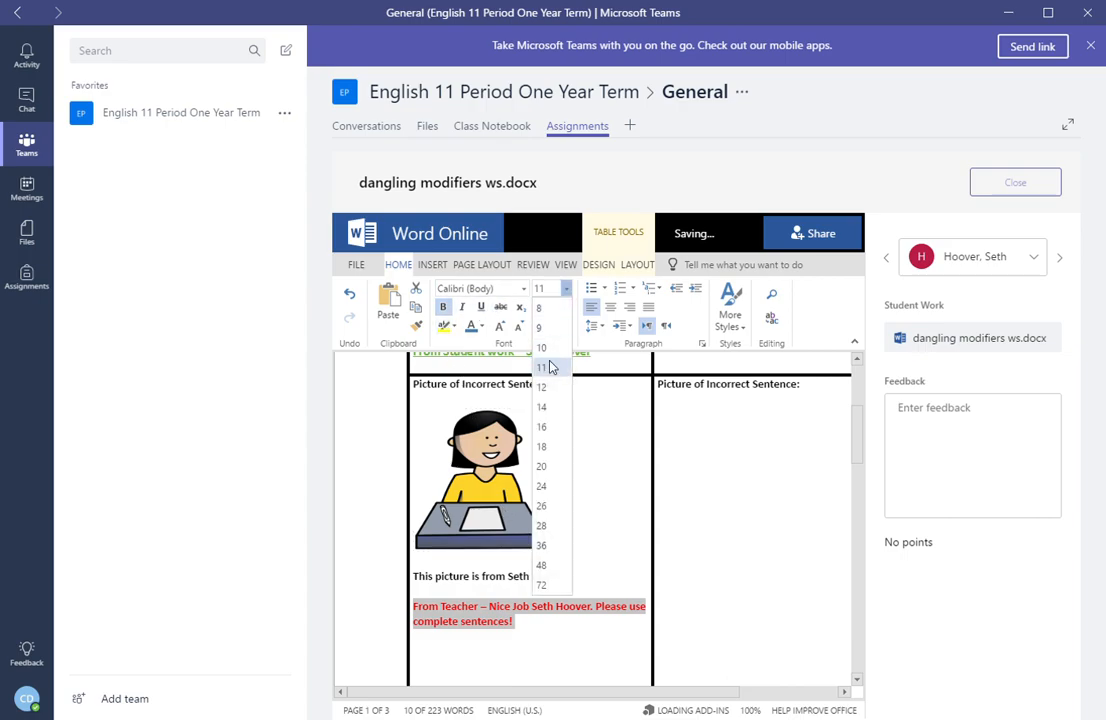
click(540, 426)
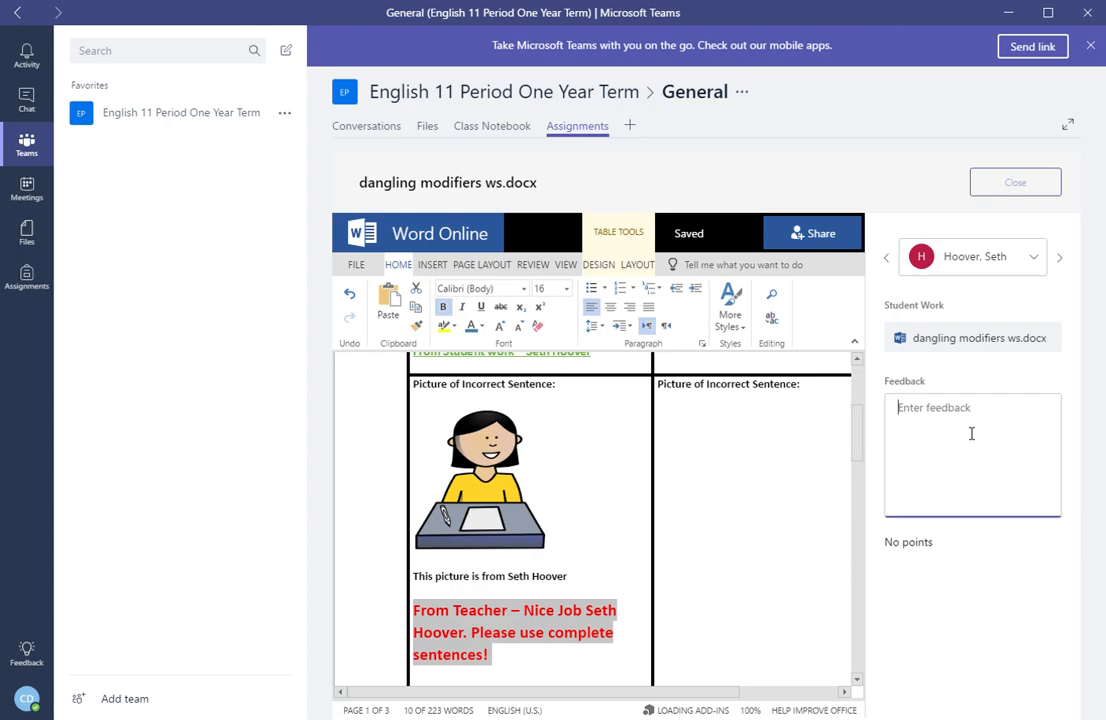
Step: Write 'Seth you have two days left to turn in assignment.' in Seth's Feedback box
text(S)
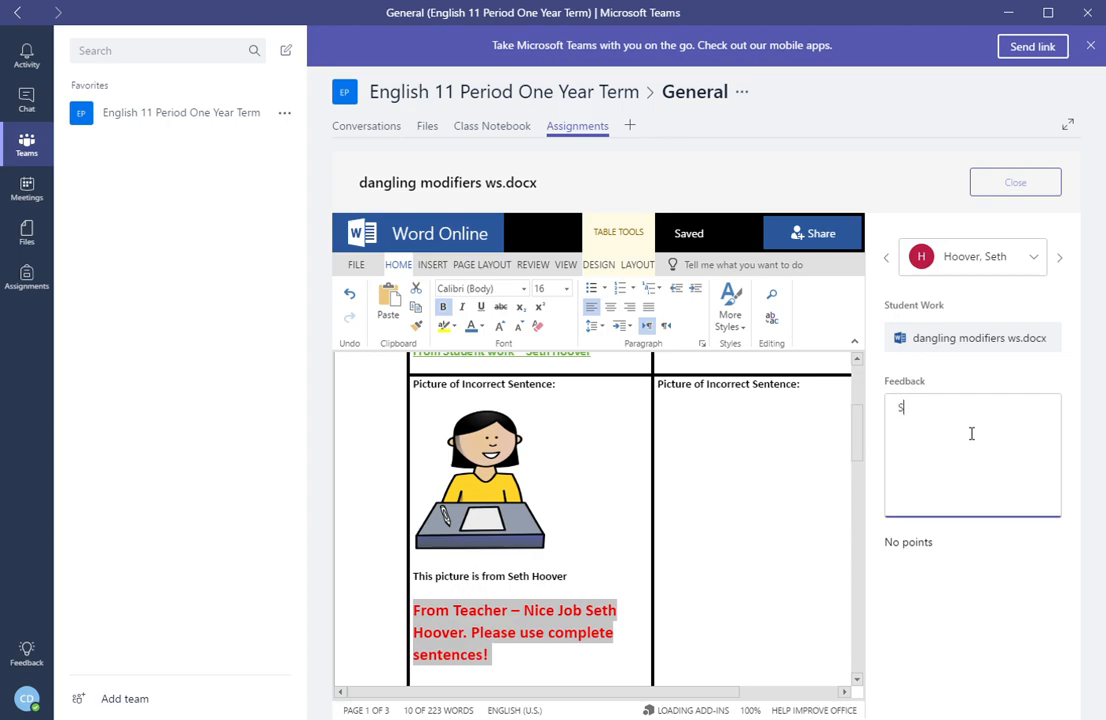
text(Seth you h)
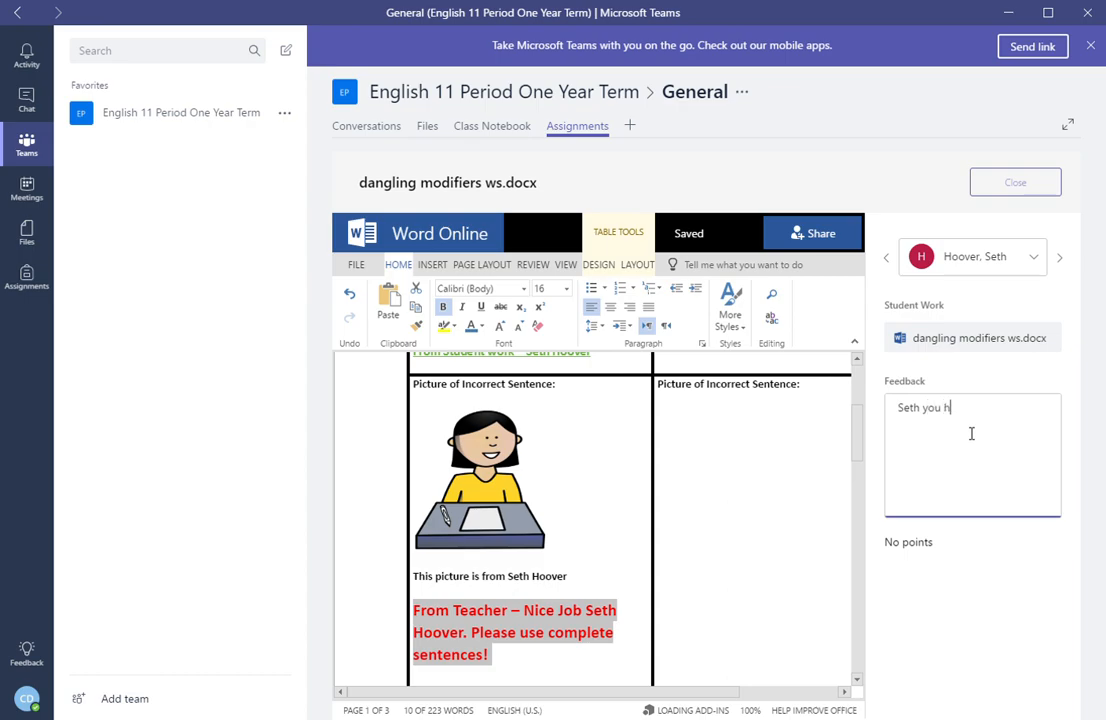
text(ave two)
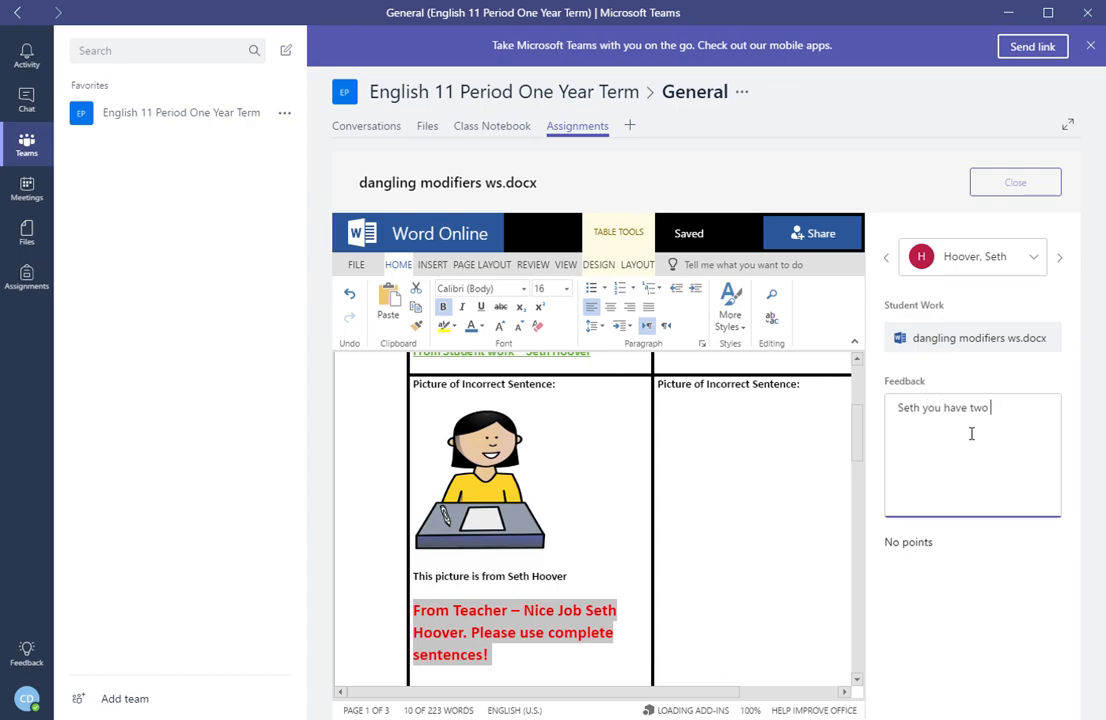
text(days let)
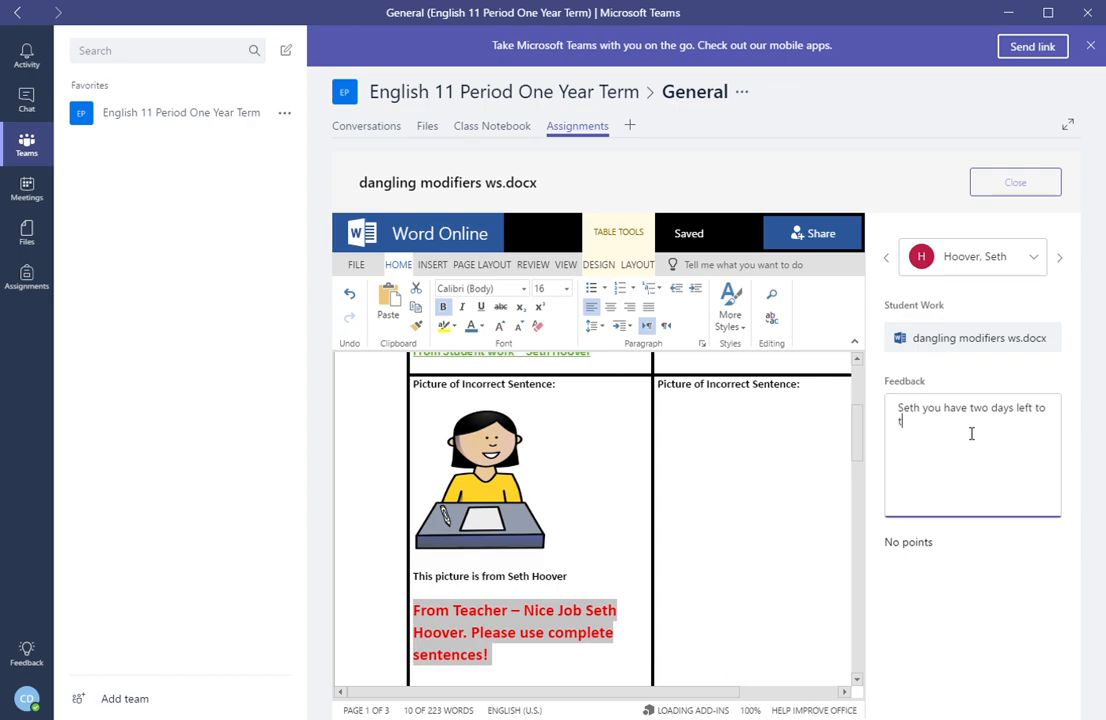
text(turn in a)
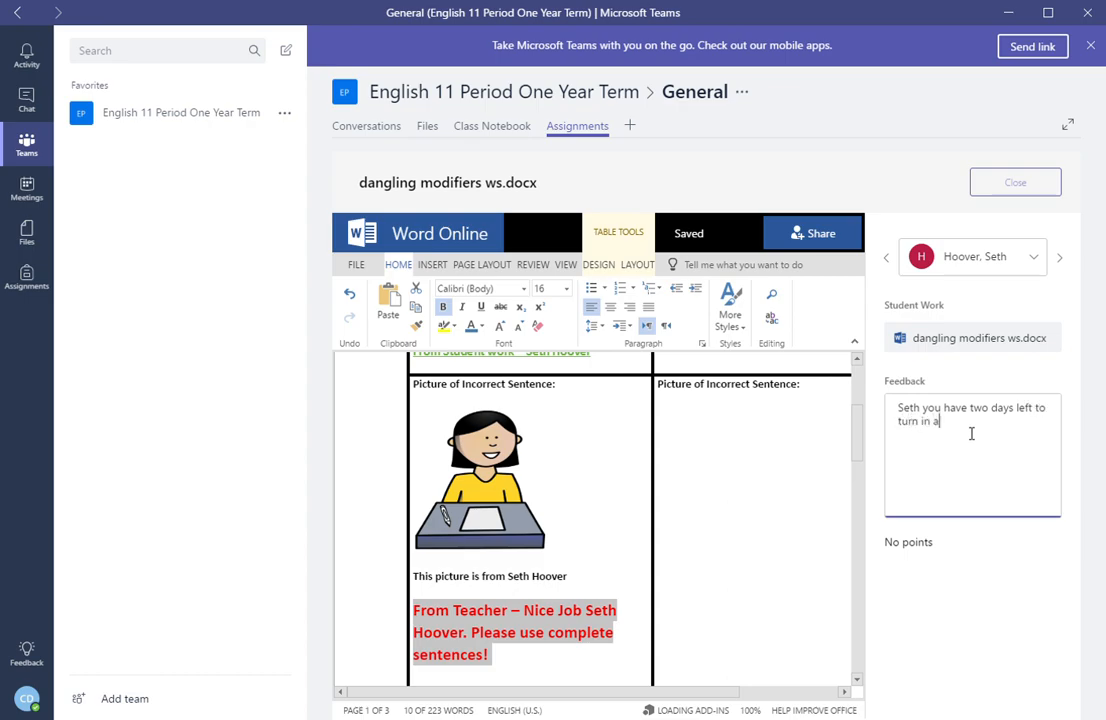
text(ssignment.)
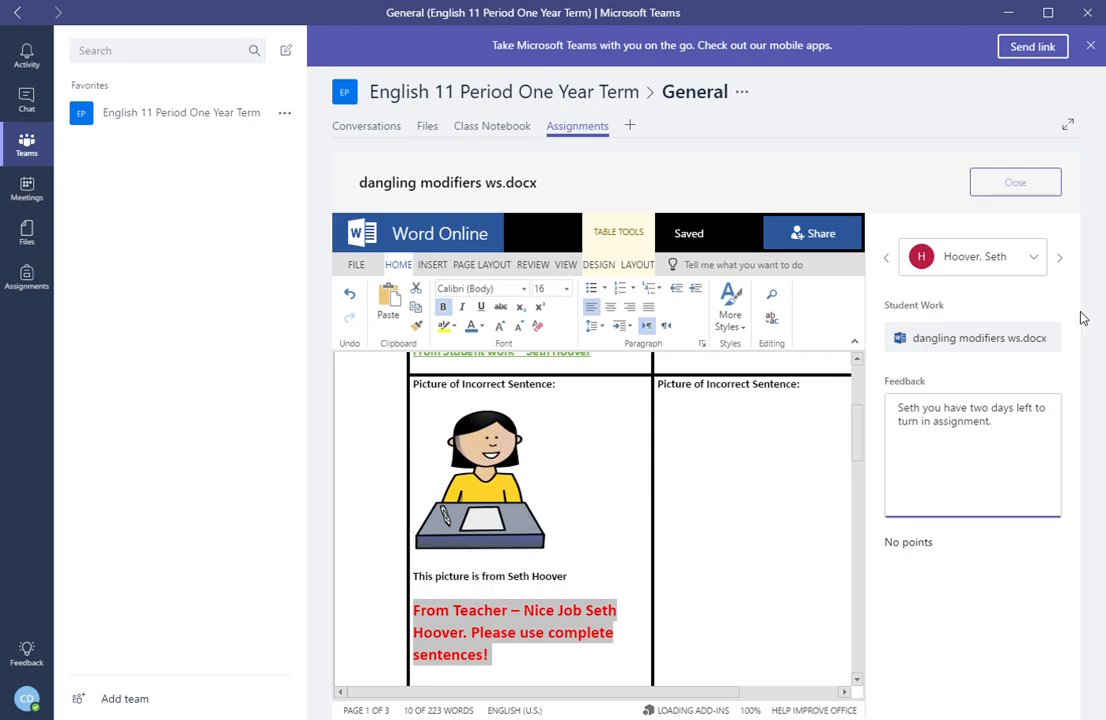
click(1060, 256)
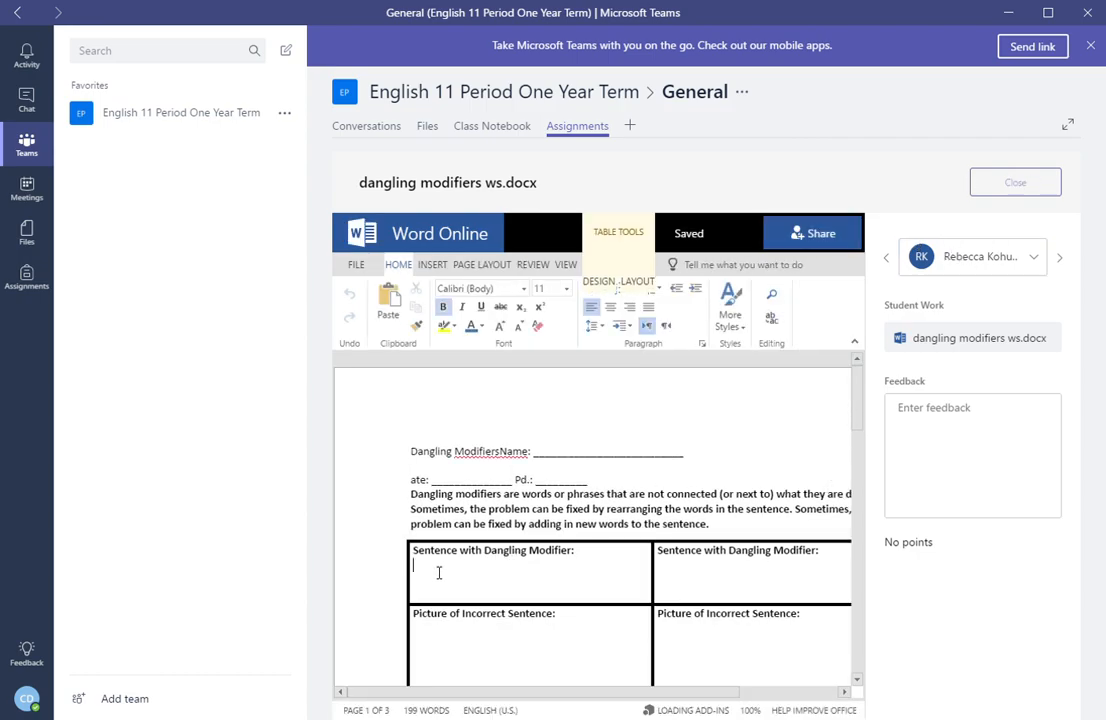
text(Ms.)
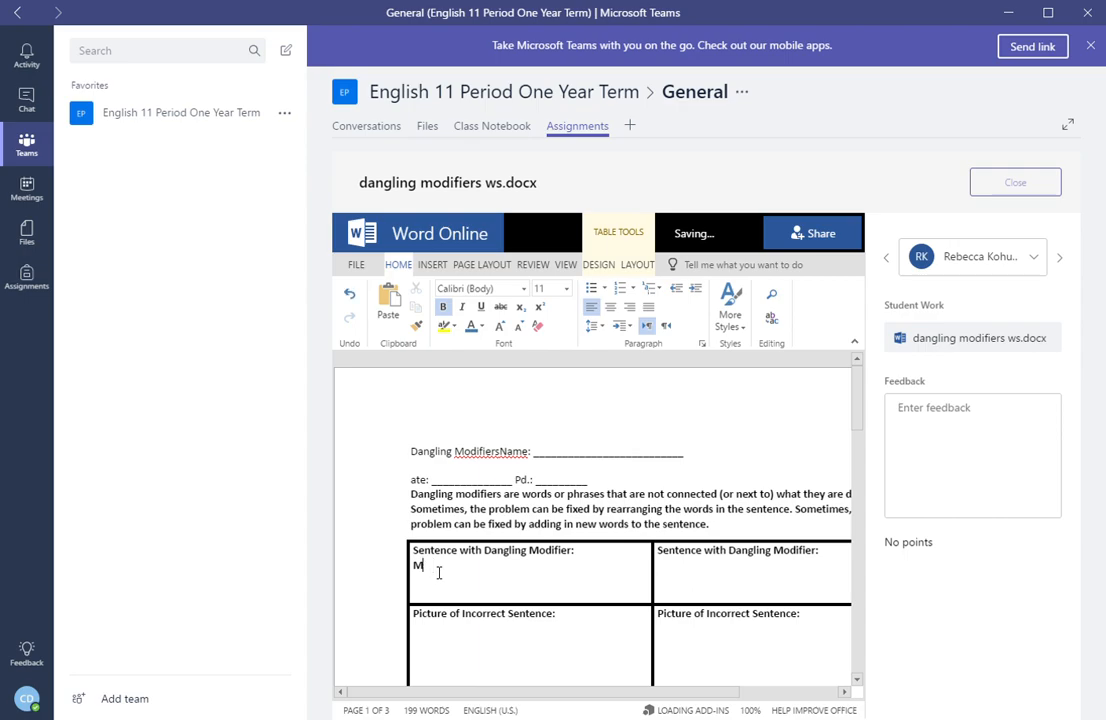
text(s. Ko)
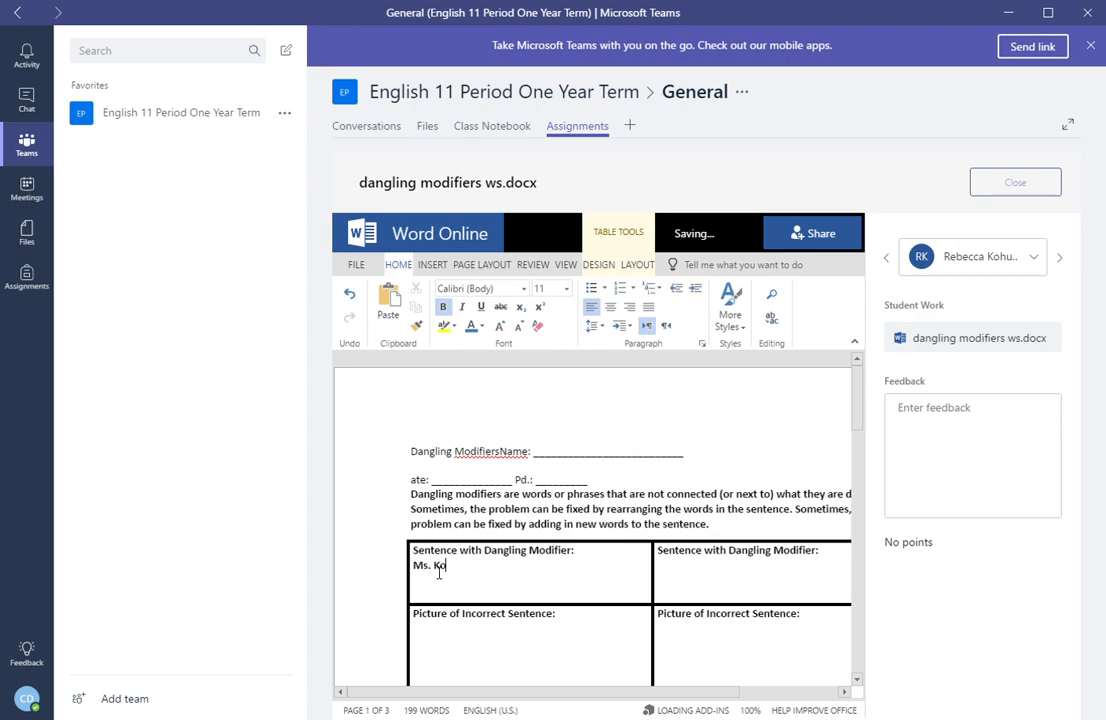
text(hute.)
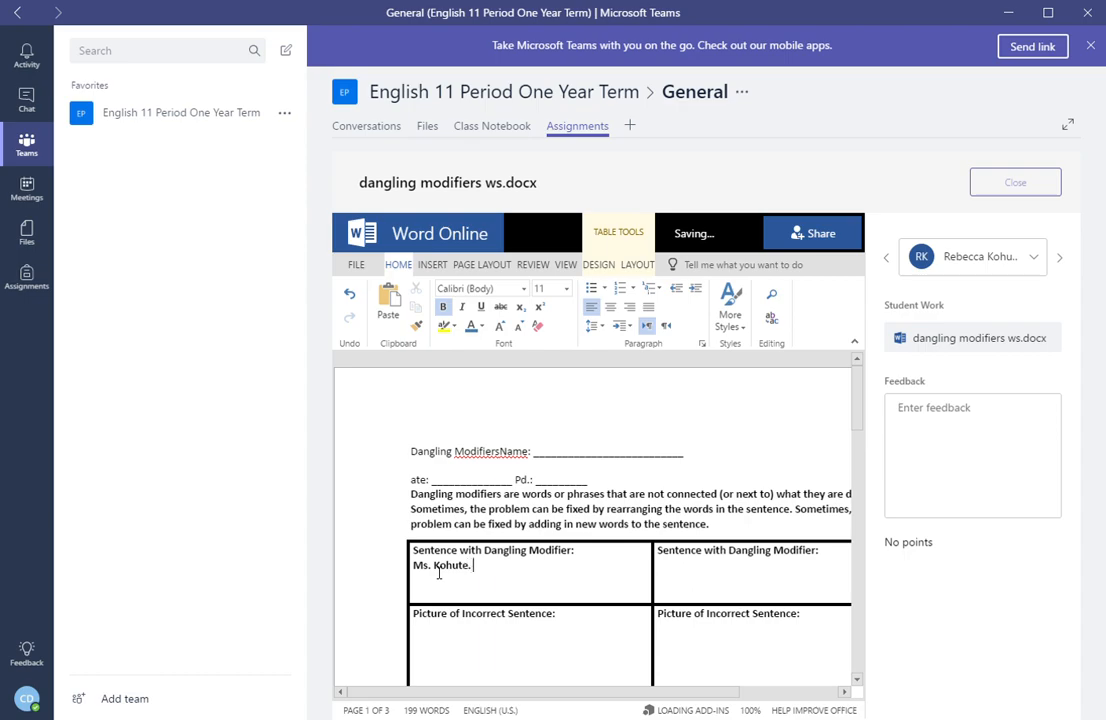
text(Please)
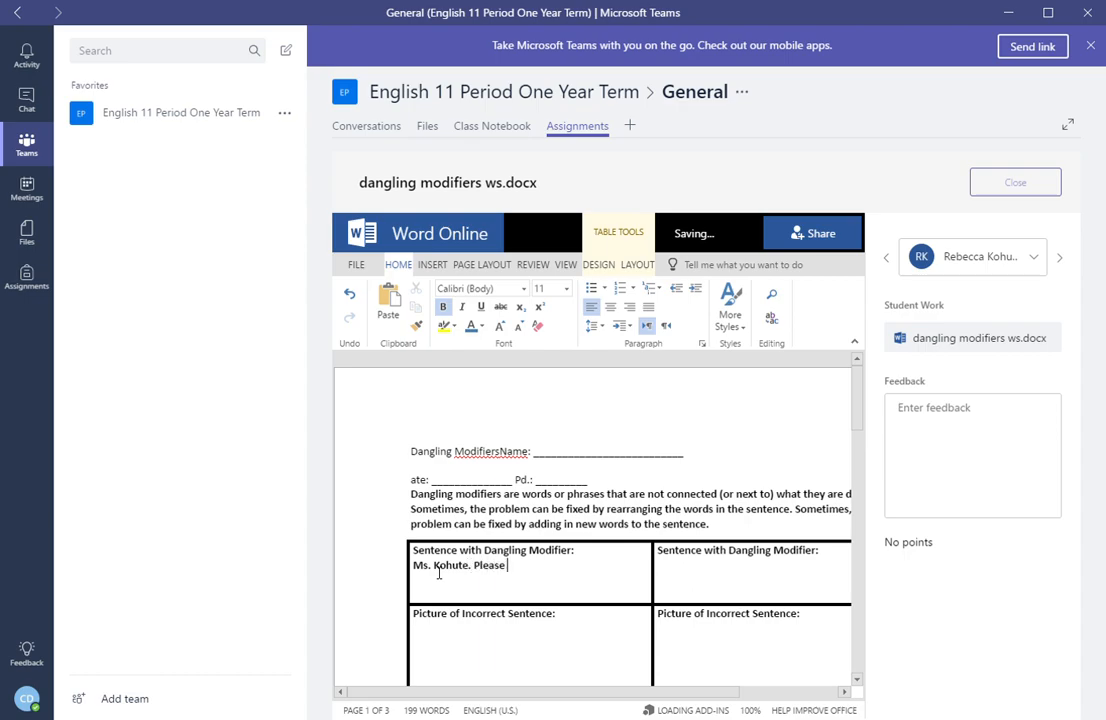
text(start)
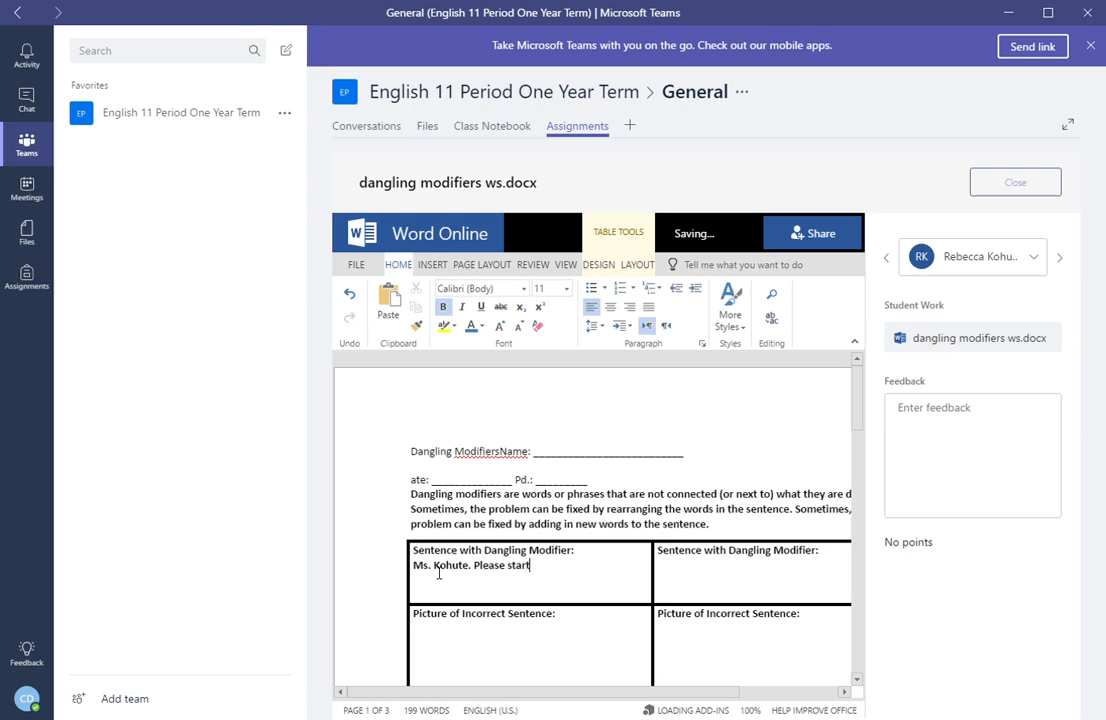
text(your work.)
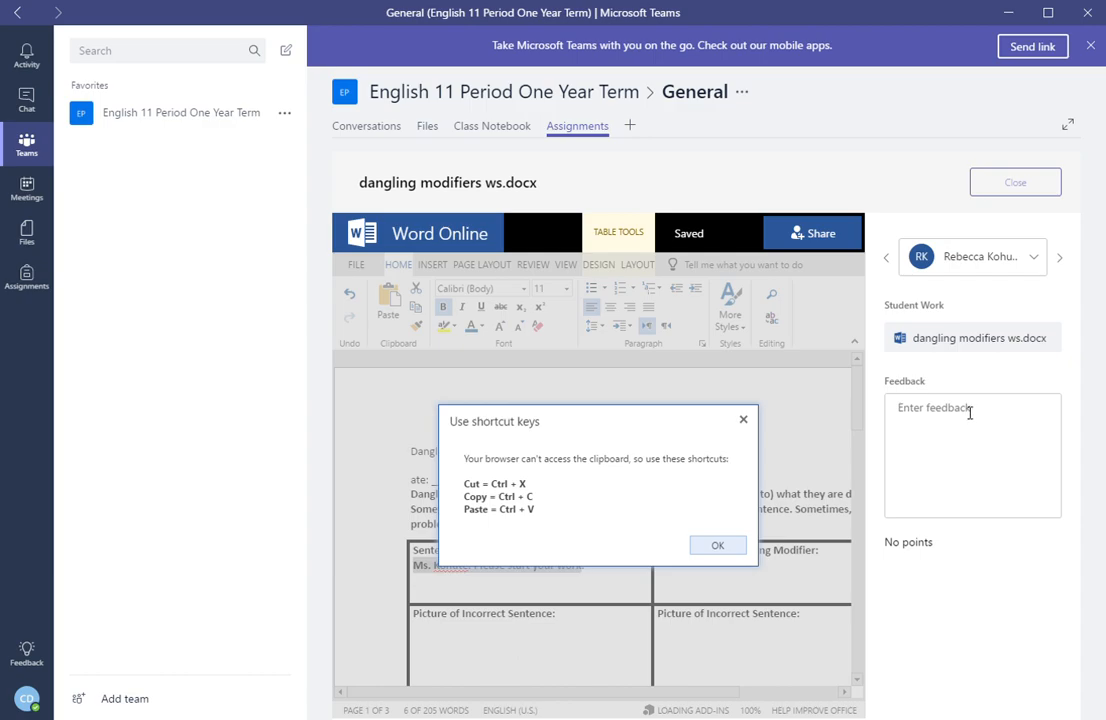
Step: Put 'Ms. Kohute. Please start your work' in the Feedback box and color the worksheet note orange
click(716, 544)
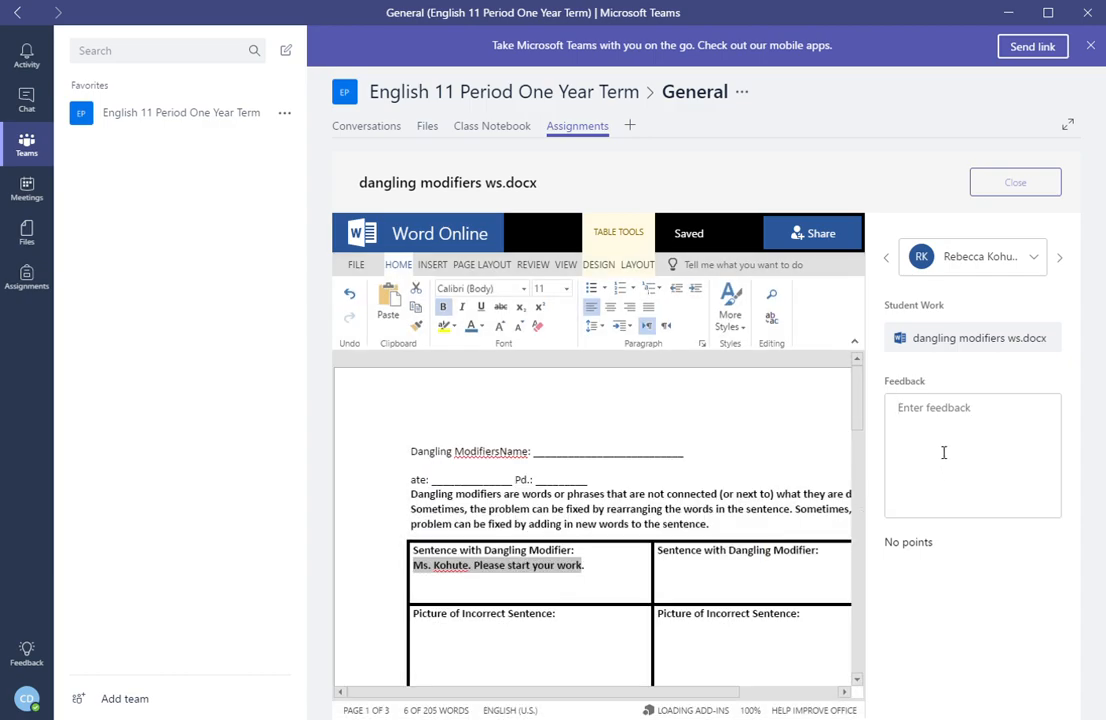
text(Ms. Kohute. Please start your work)
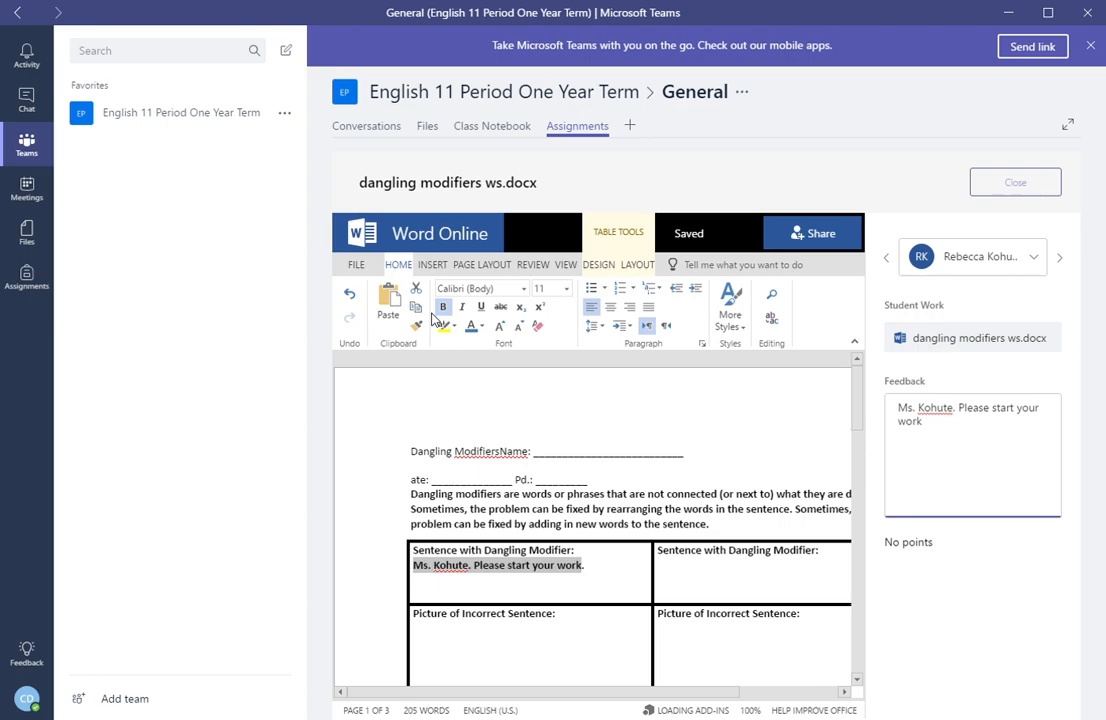
click(486, 326)
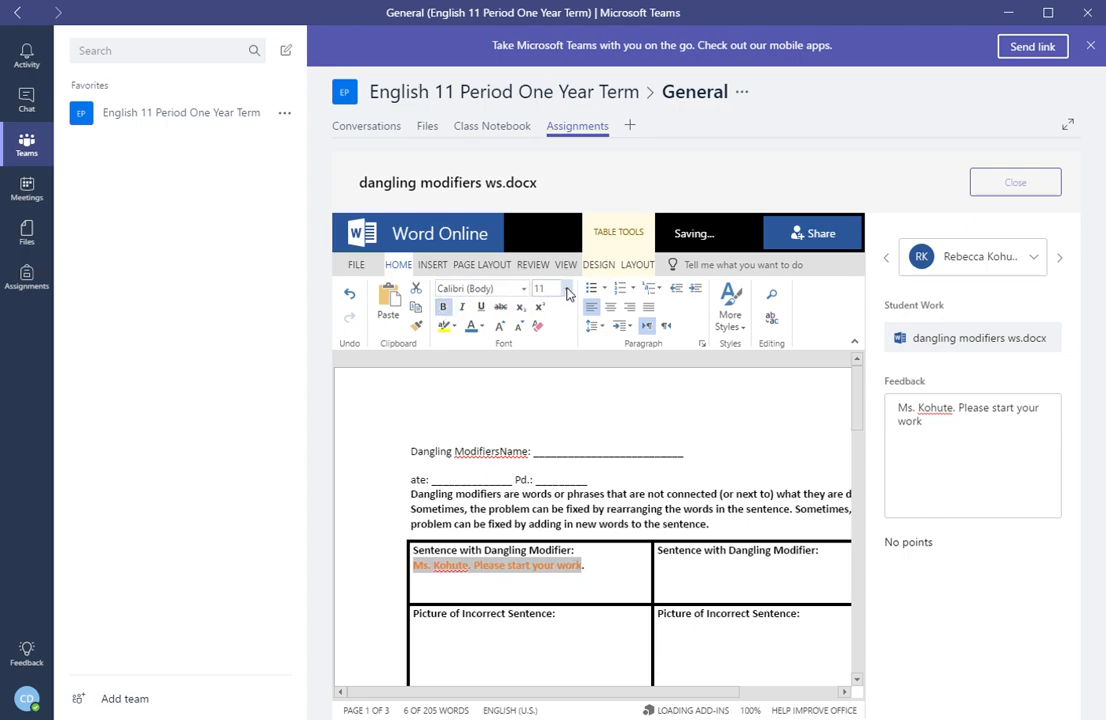
Step: Enlarge the orange worksheet note and start a new comment on the document
click(568, 288)
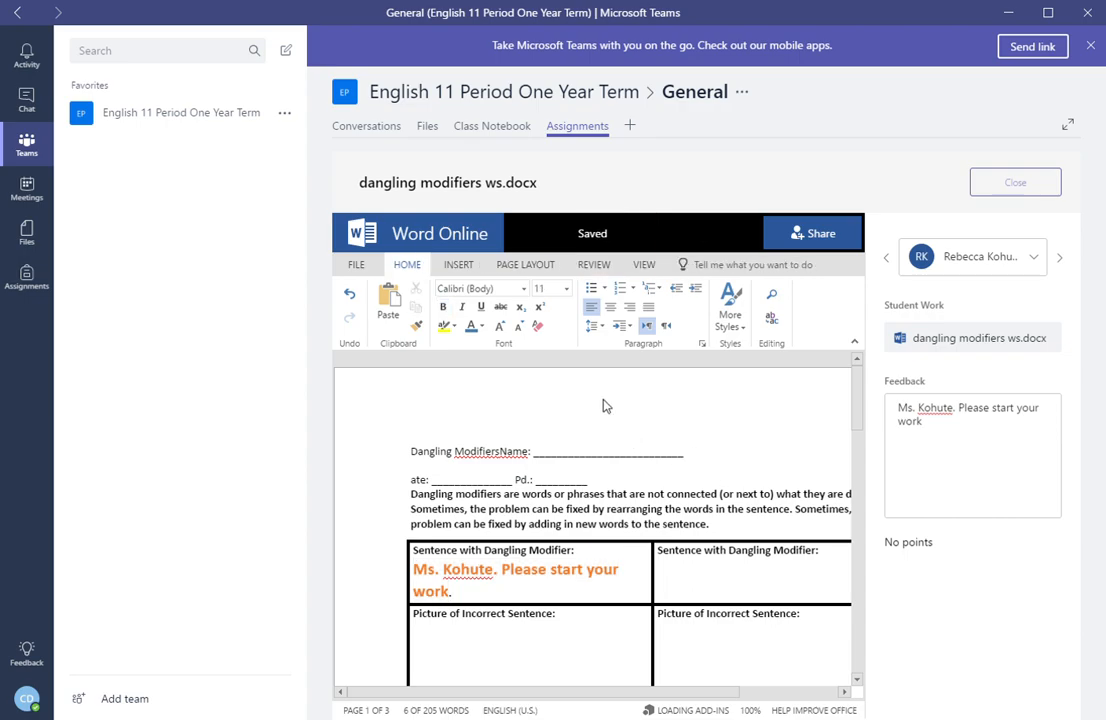
click(458, 264)
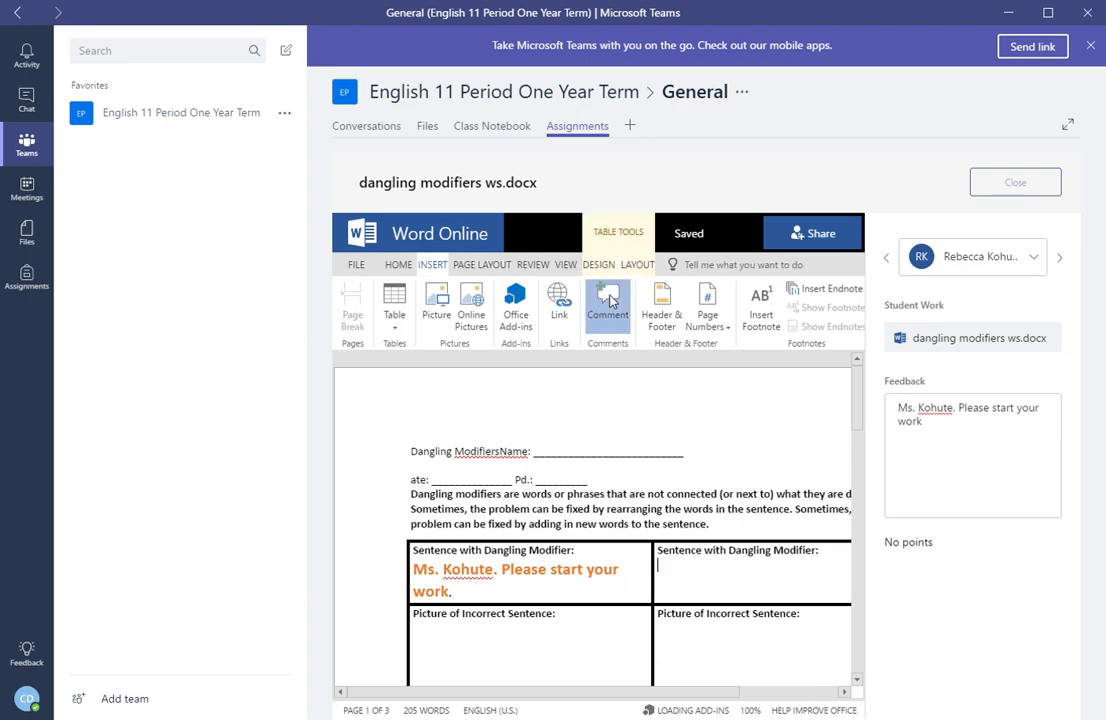
click(608, 304)
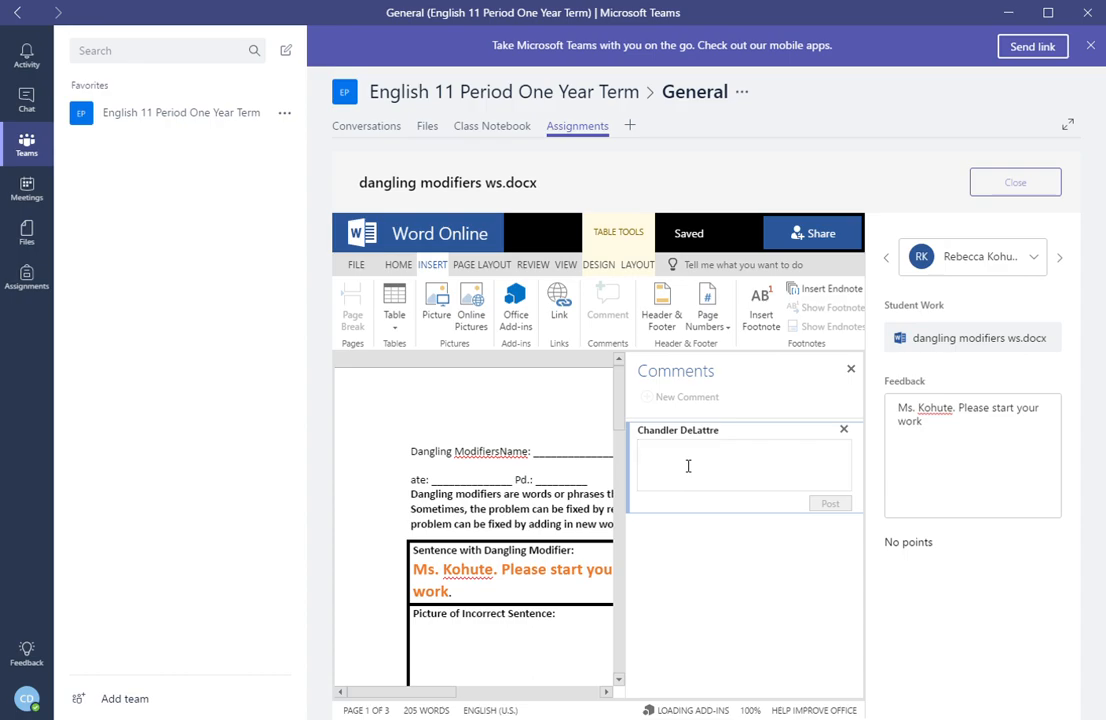
text(Adding ZC)
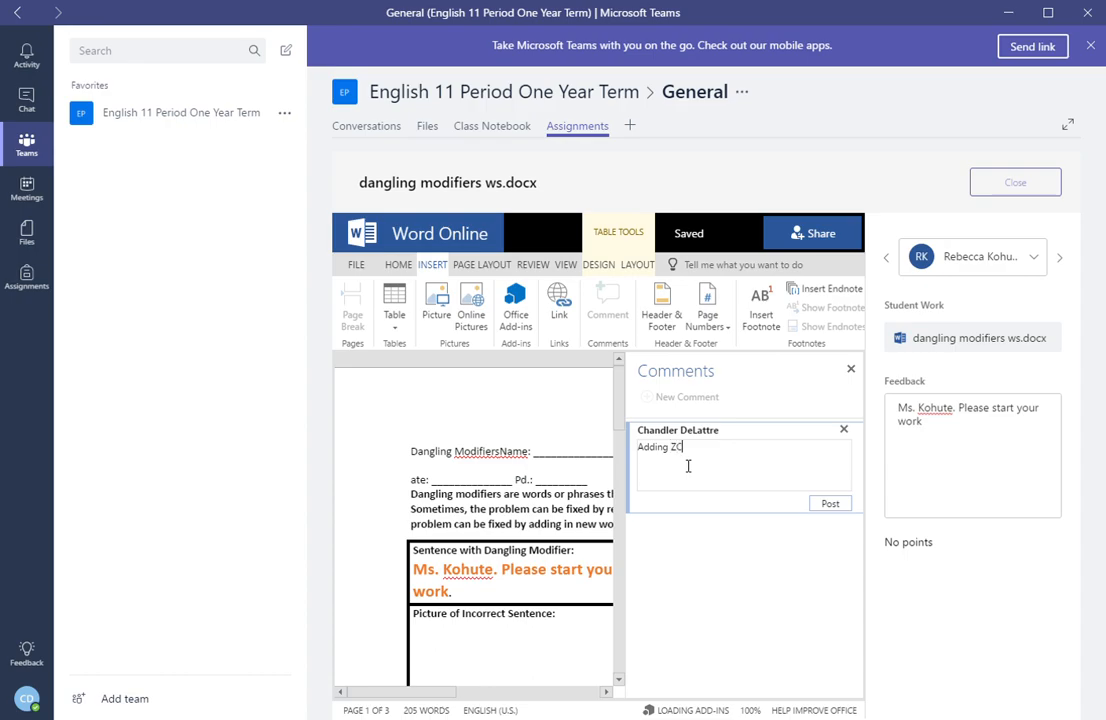
text(omments)
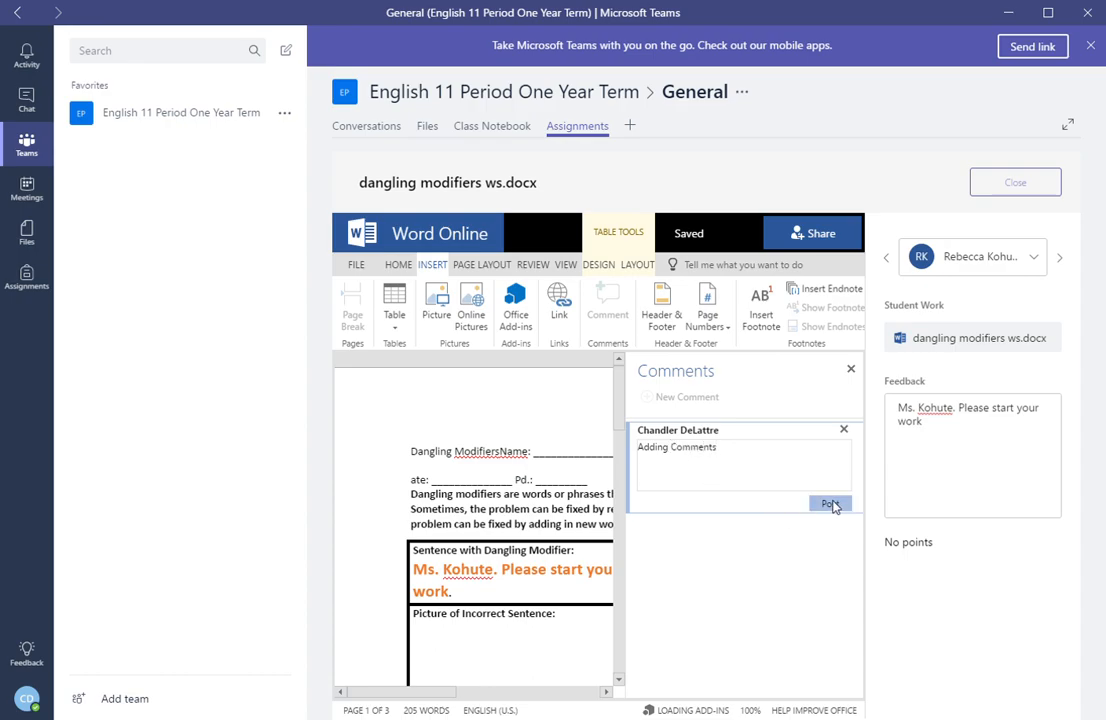
click(830, 504)
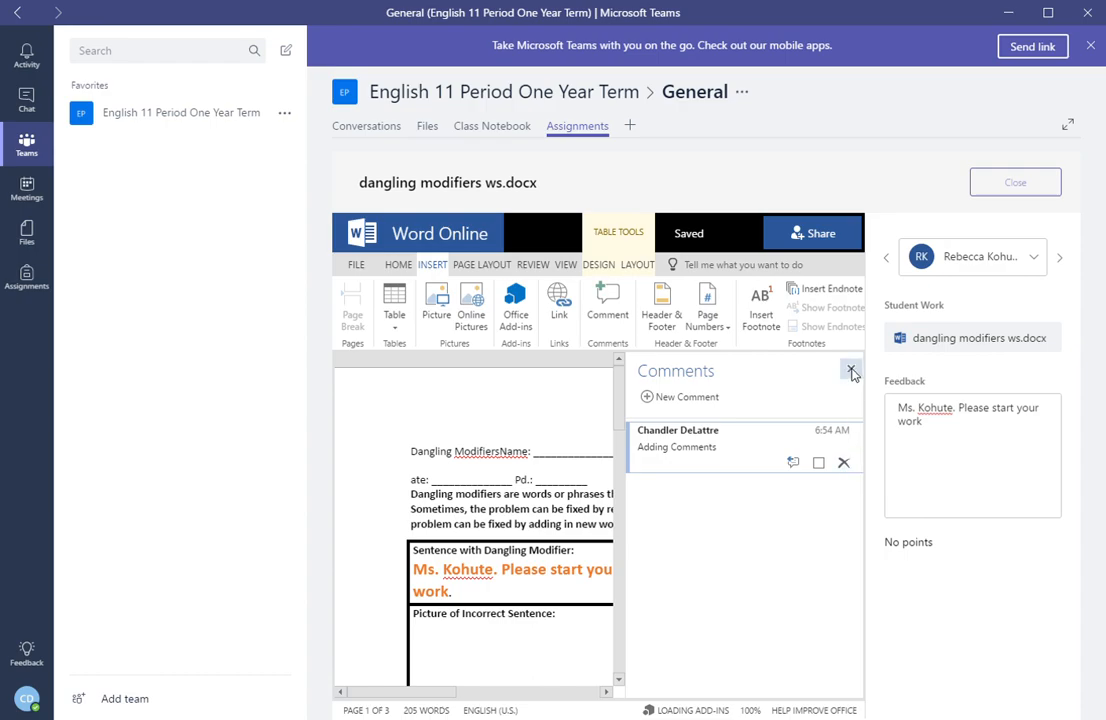
click(852, 370)
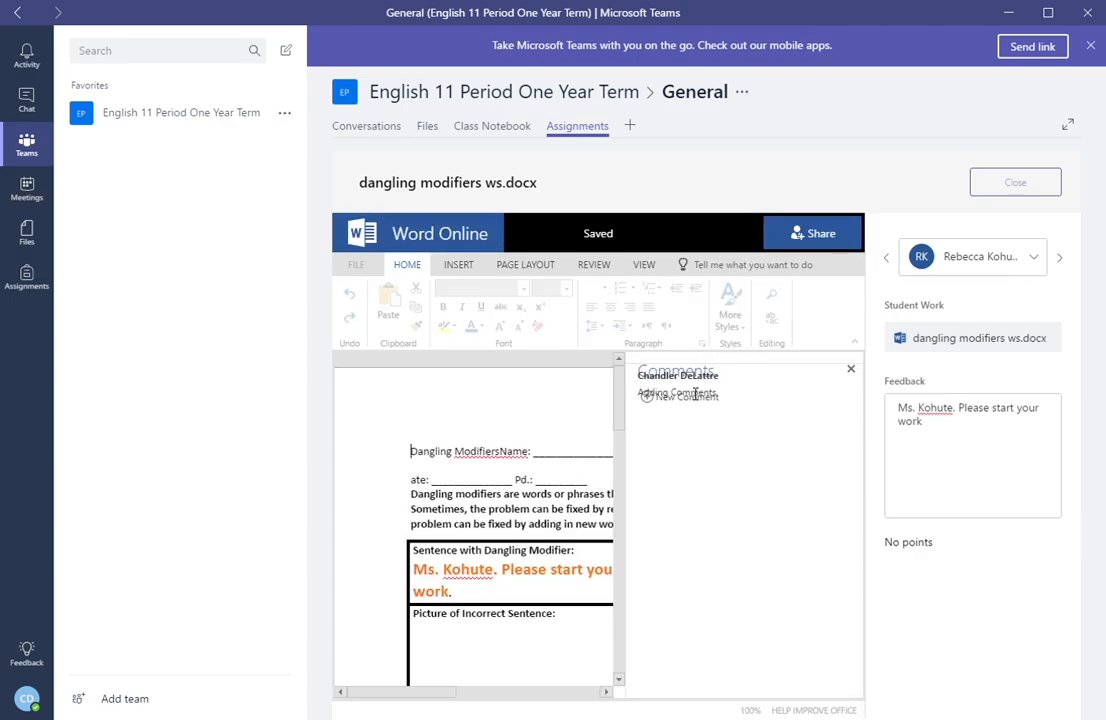
click(850, 368)
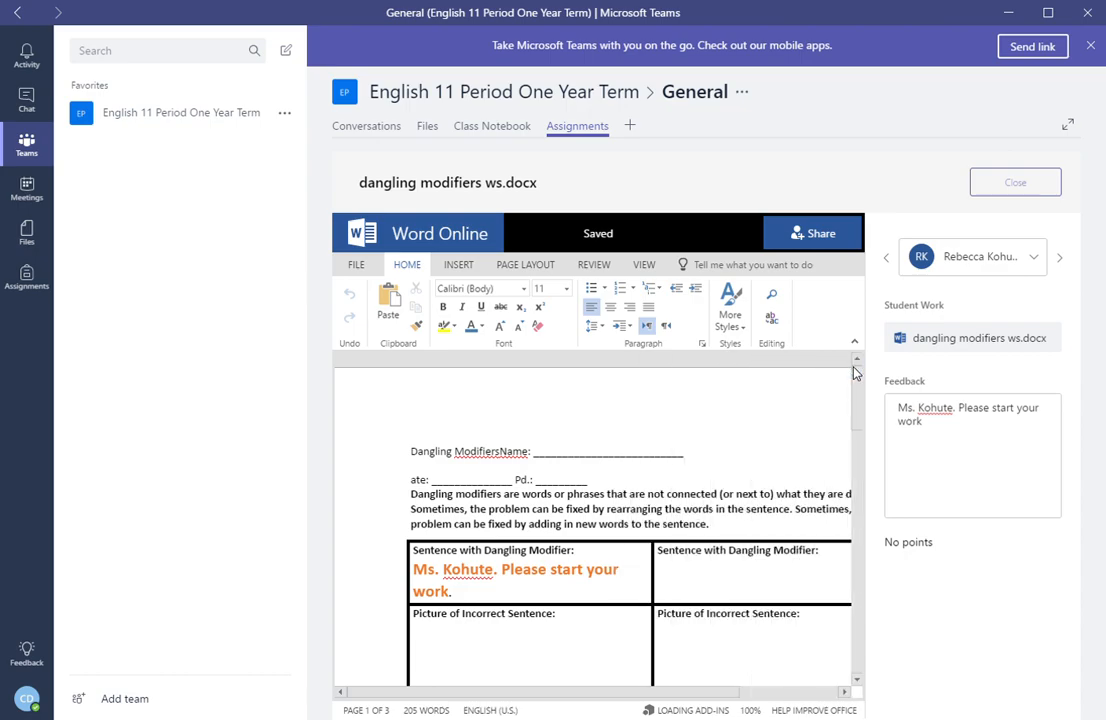
mouse_move(980, 300)
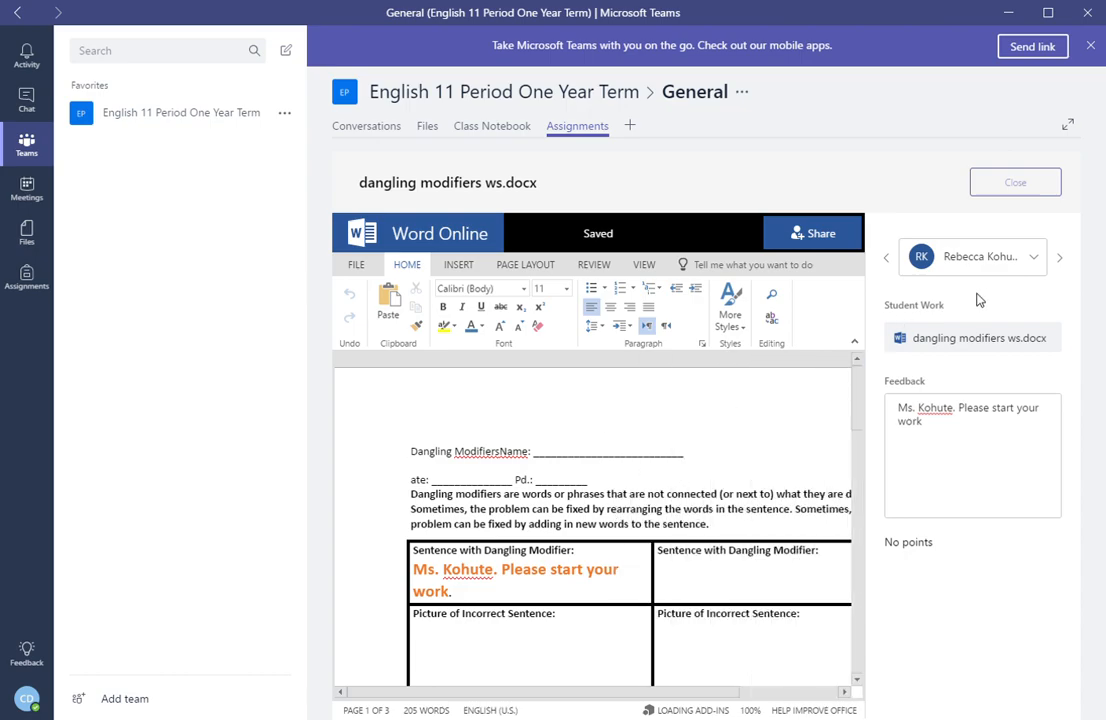
mouse_move(744, 404)
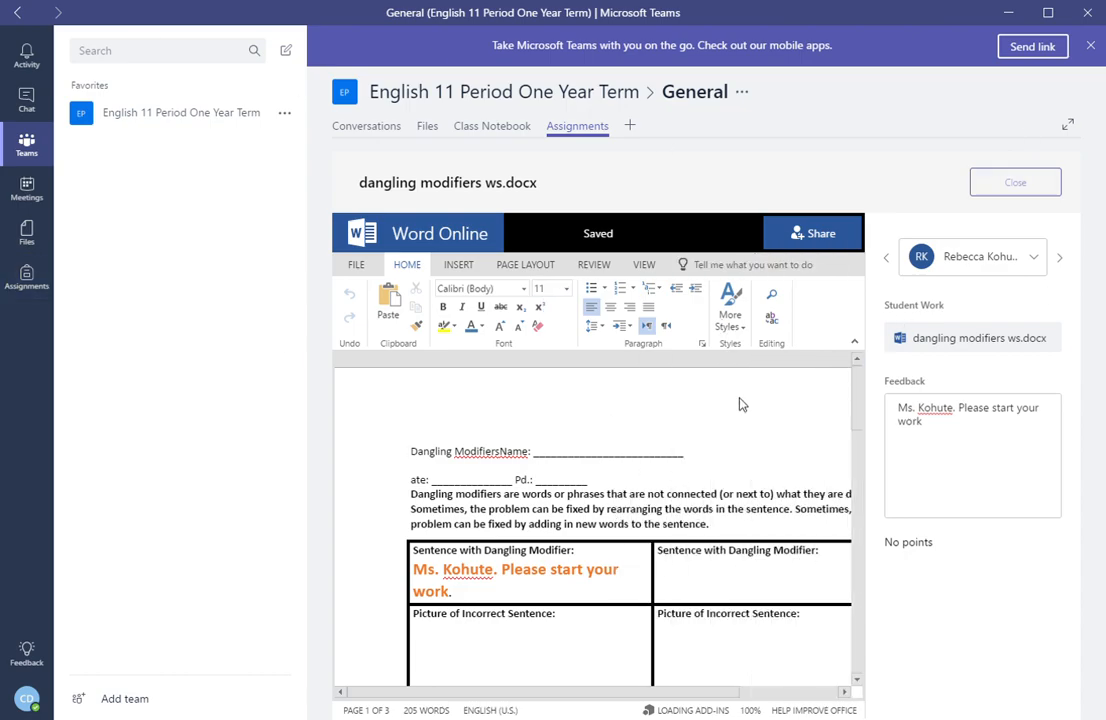
mouse_move(670, 424)
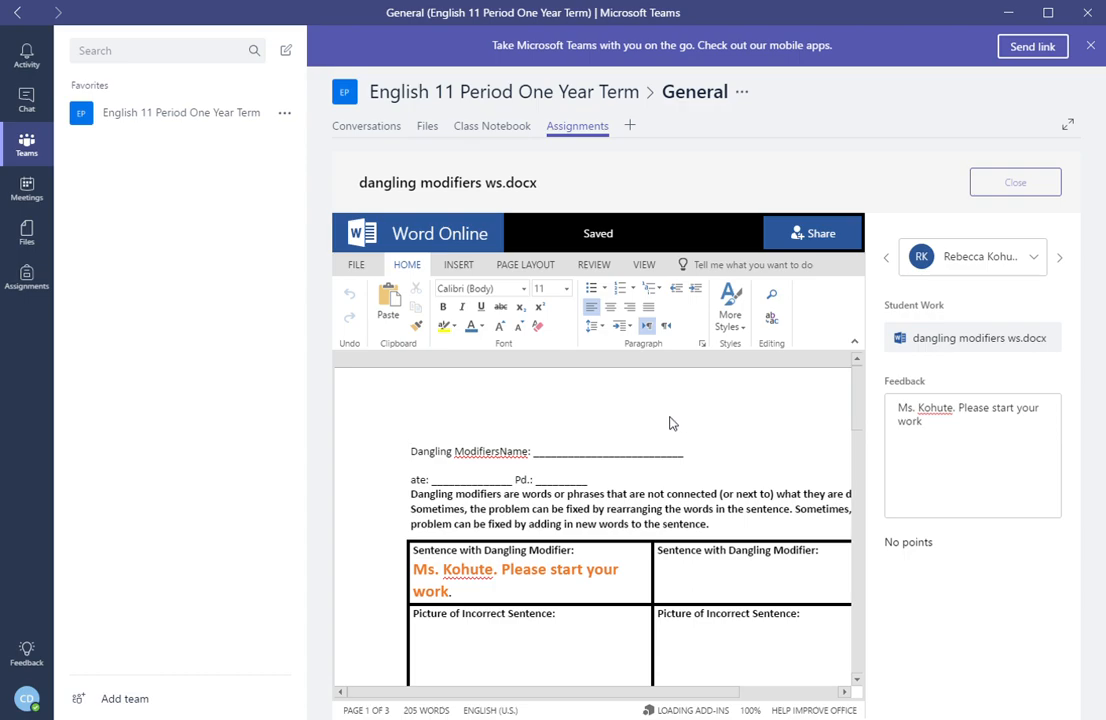